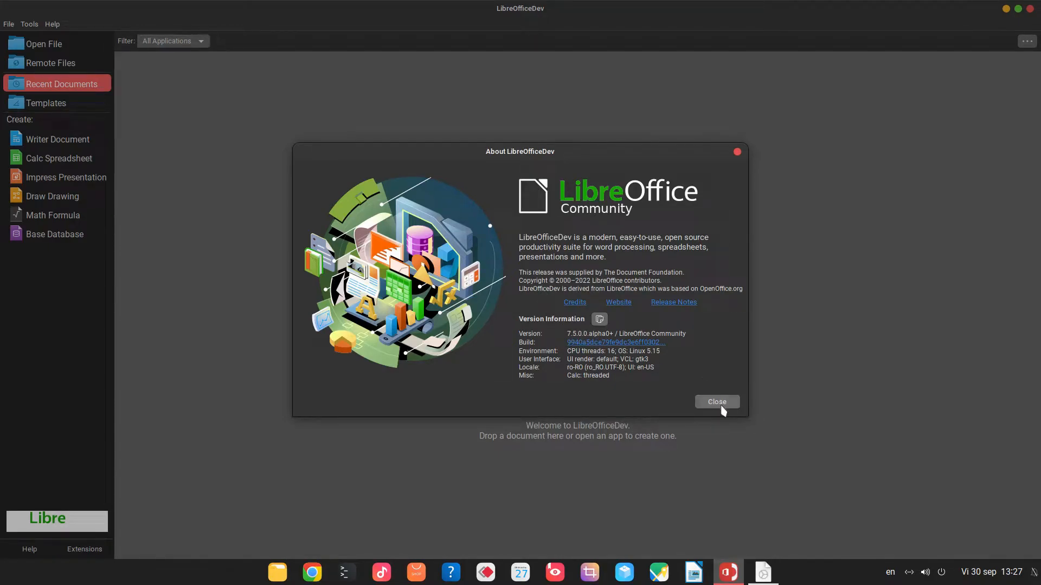
Dismiss the About dialog and create a new Writer document from the Start Center.
{"action": "left_click", "coordinate": [716, 401]}
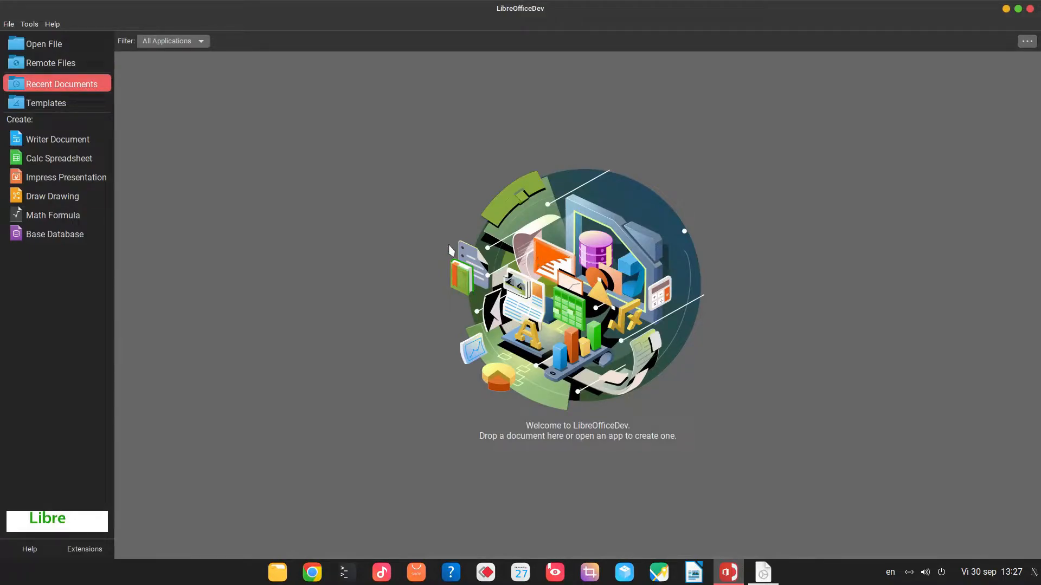
{"action": "mouse_move", "coordinate": [56, 139]}
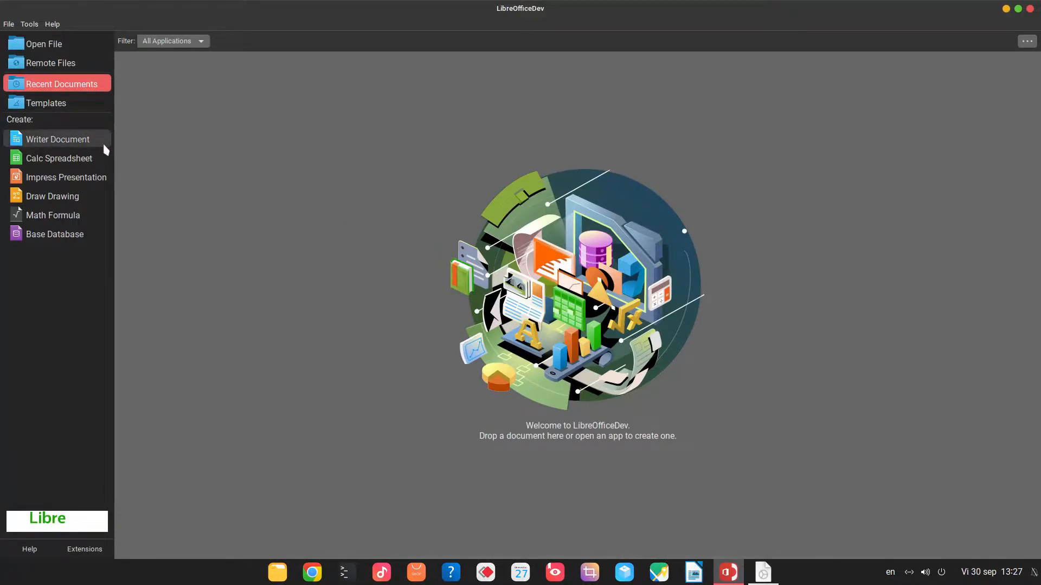
{"action": "left_click", "coordinate": [58, 140]}
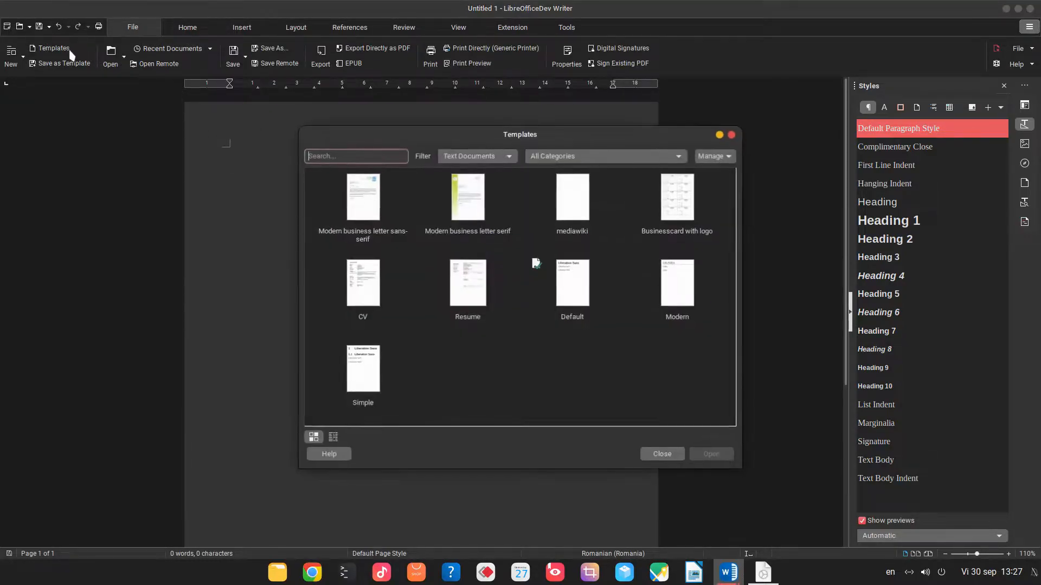
Select the Modern template in the Templates browser and bring up its options.
{"action": "left_click", "coordinate": [572, 279]}
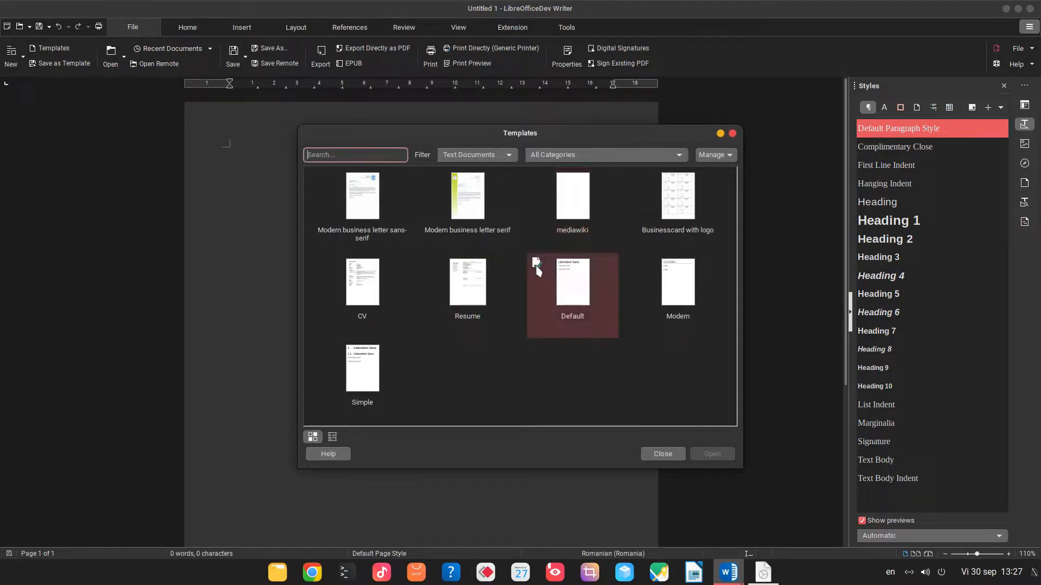
{"action": "mouse_move", "coordinate": [575, 277]}
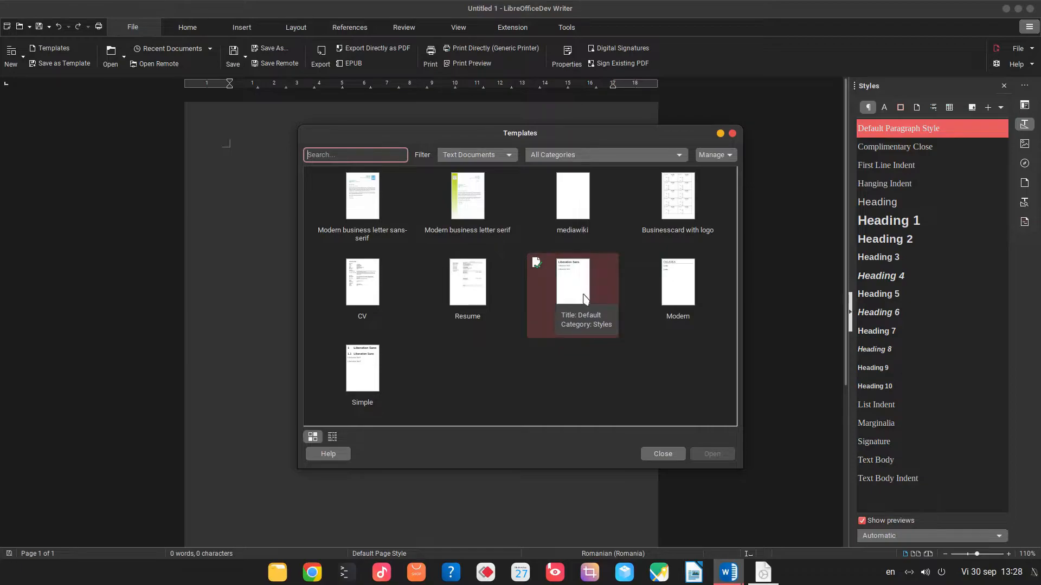
{"action": "mouse_move", "coordinate": [677, 280]}
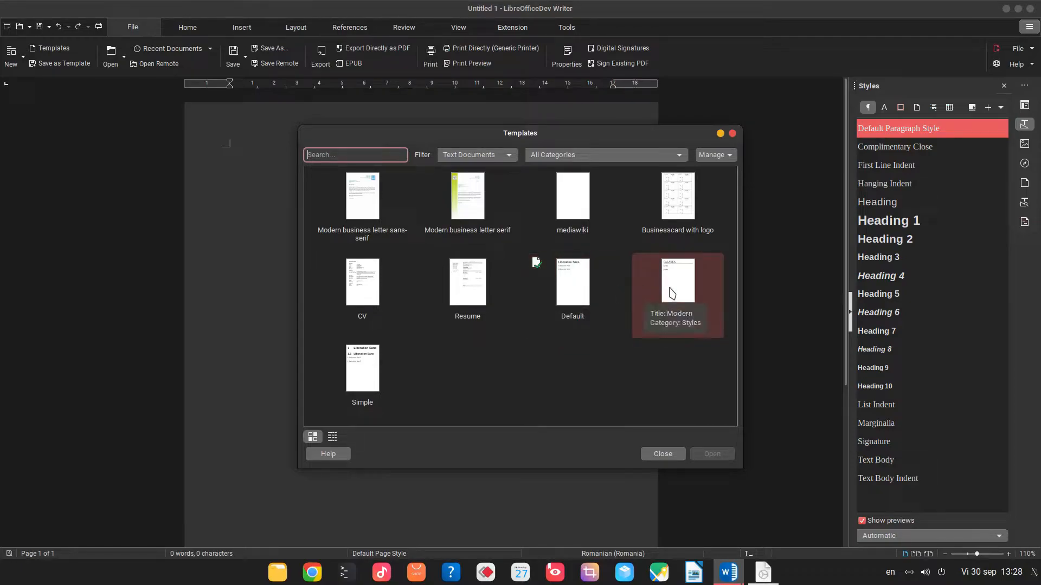
{"action": "left_click", "coordinate": [677, 292]}
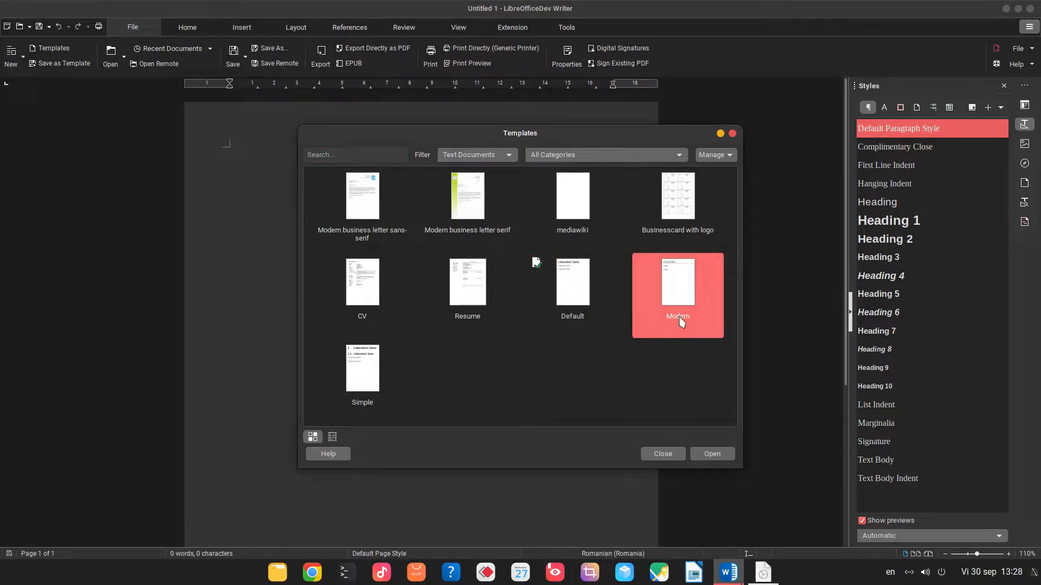
{"action": "right_click", "coordinate": [676, 295]}
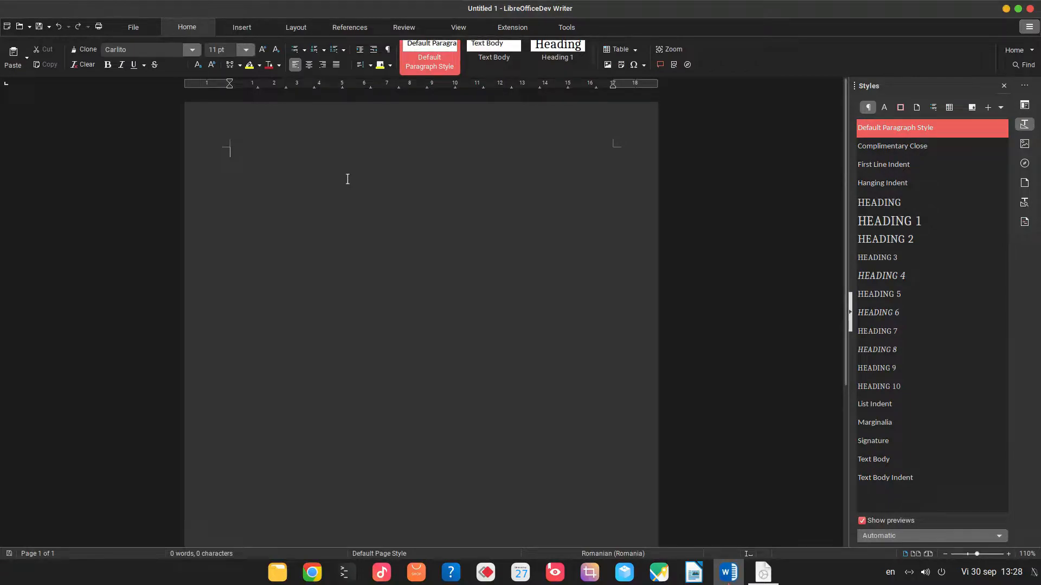
Enter 'title' as a Heading 1 line in the Modern-styled document, then return to the Templates browser.
{"action": "type", "text": "title"}
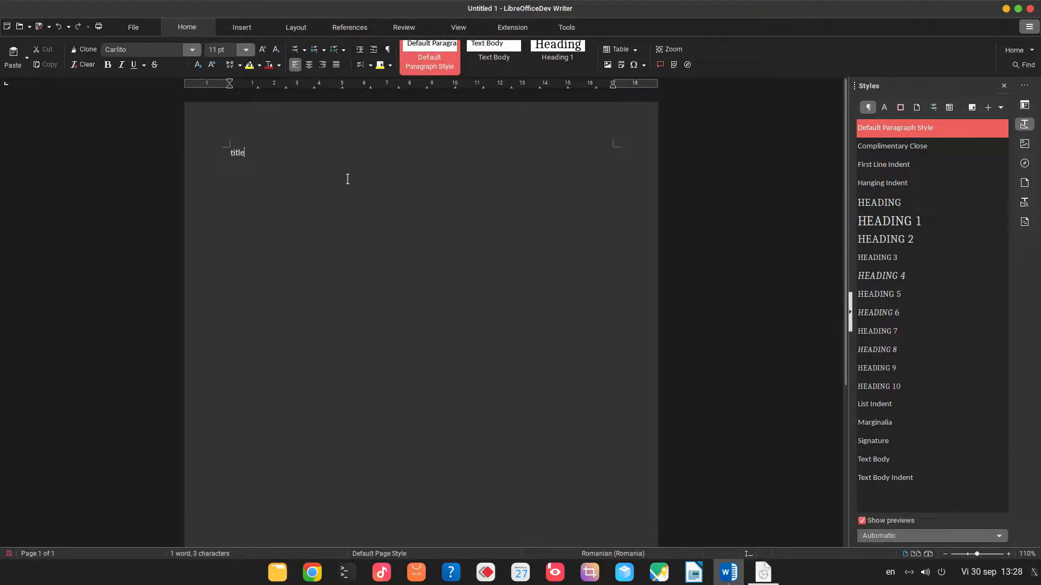
{"action": "left_click", "coordinate": [556, 53]}
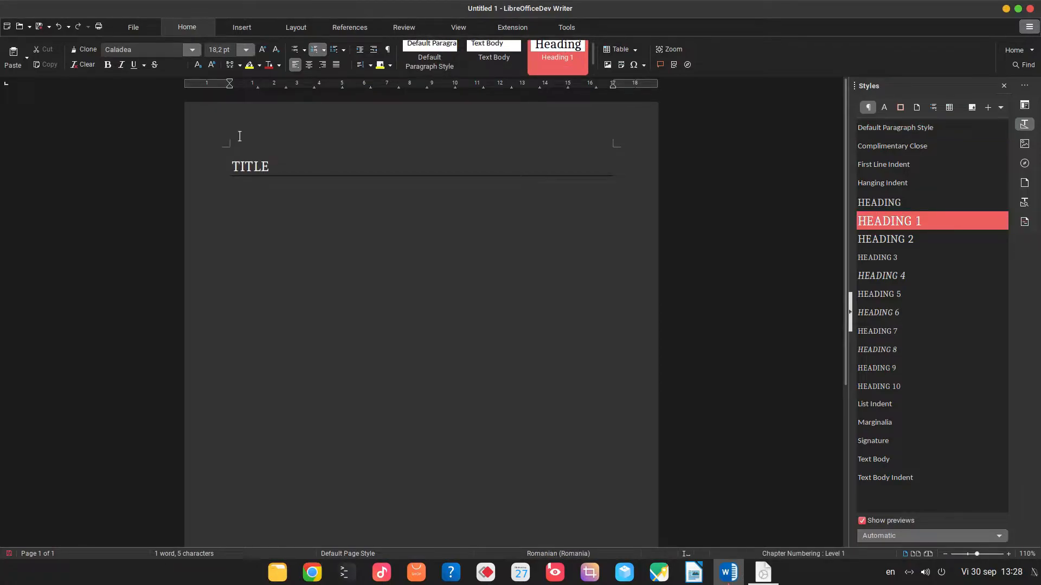
{"action": "mouse_move", "coordinate": [132, 26]}
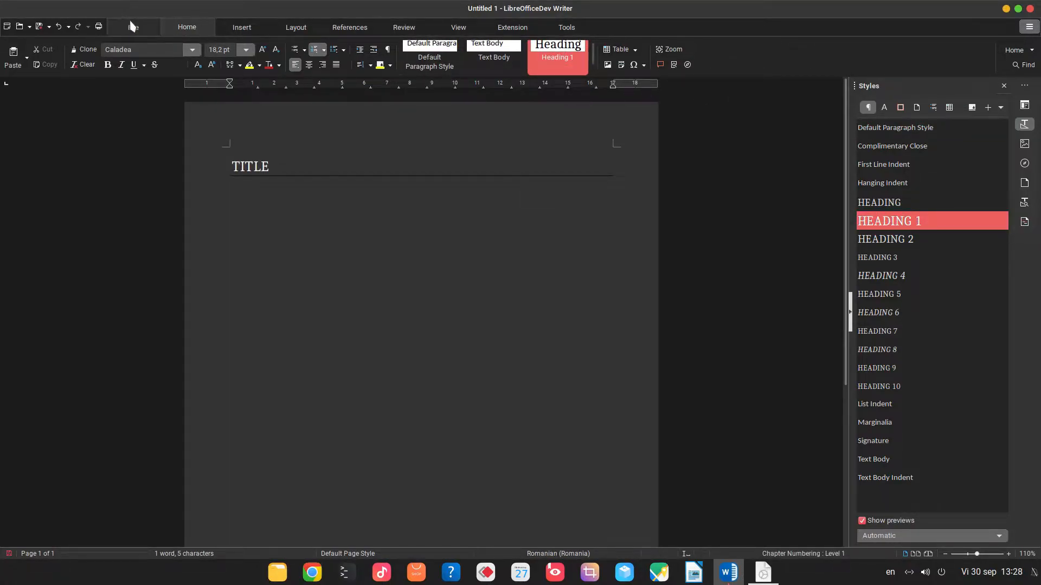
{"action": "left_click", "coordinate": [132, 27]}
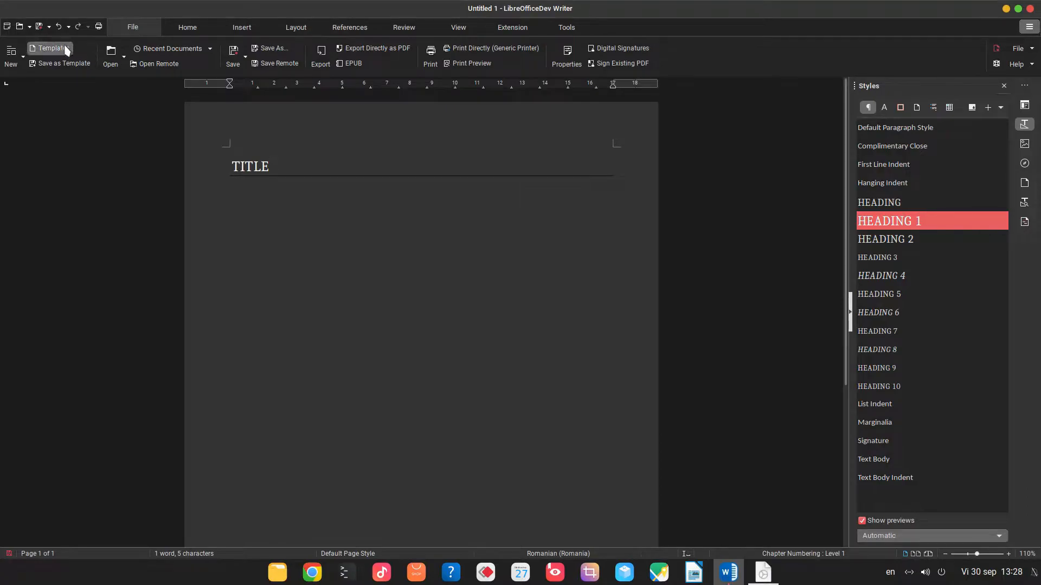
{"action": "right_click", "coordinate": [573, 295]}
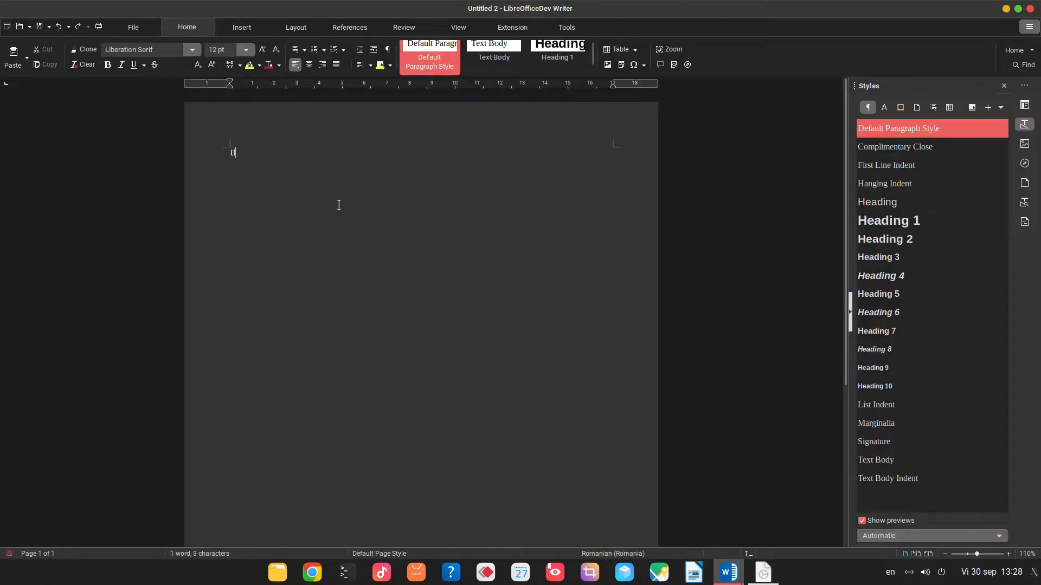
Enter the word 'title' in the second new document.
{"action": "type", "text": "itle"}
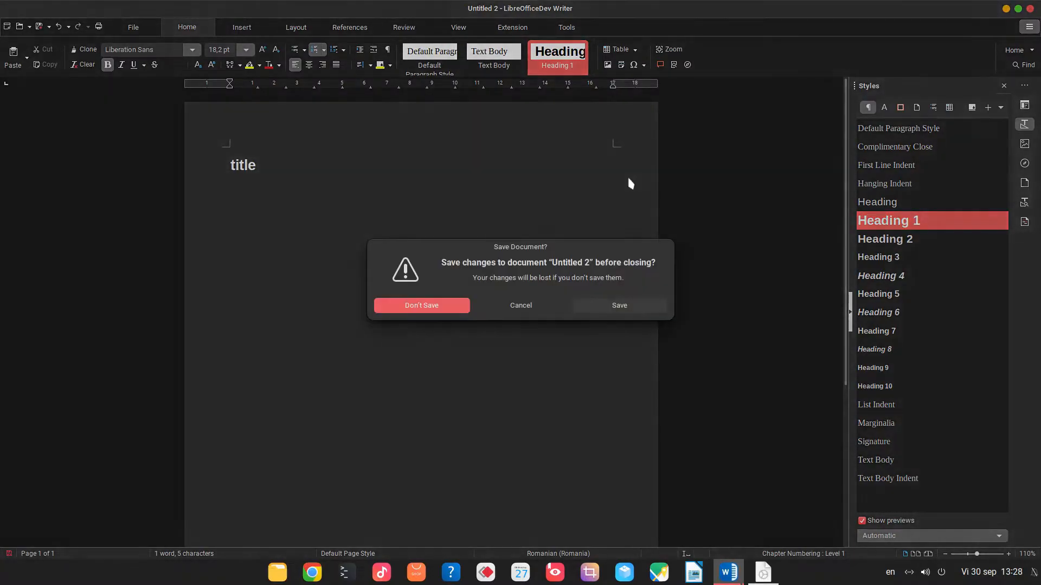
Discard the second document, close the Modern-styled one and create a fresh blank Writer document.
{"action": "left_click", "coordinate": [421, 306]}
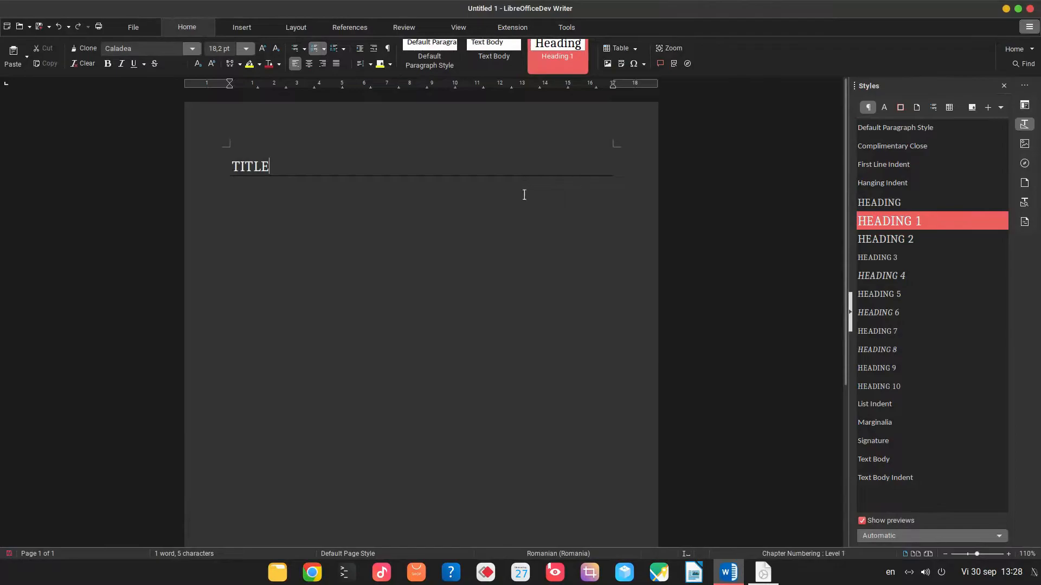
{"action": "left_click", "coordinate": [1028, 26]}
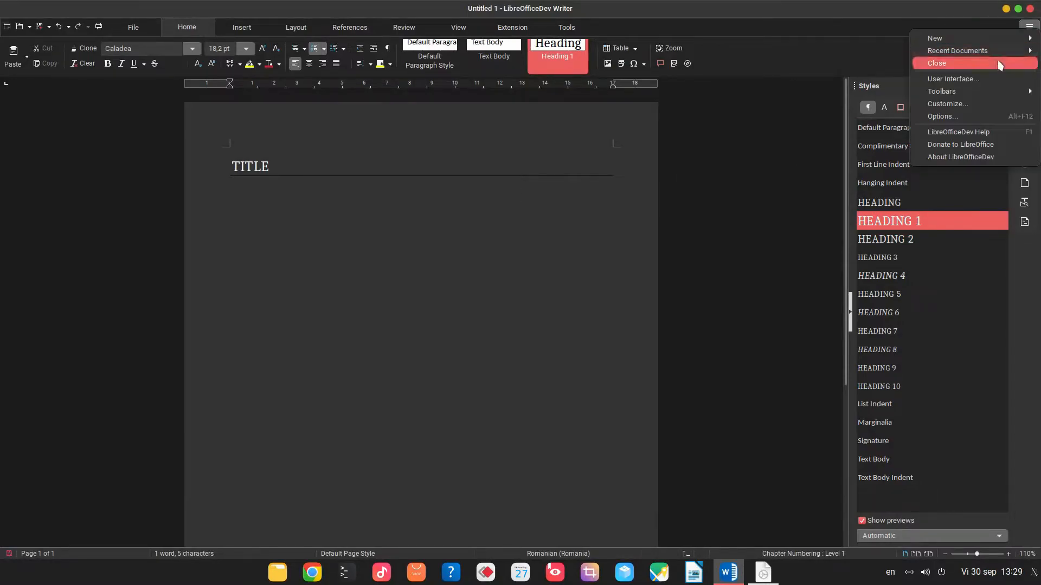
{"action": "left_click", "coordinate": [937, 63]}
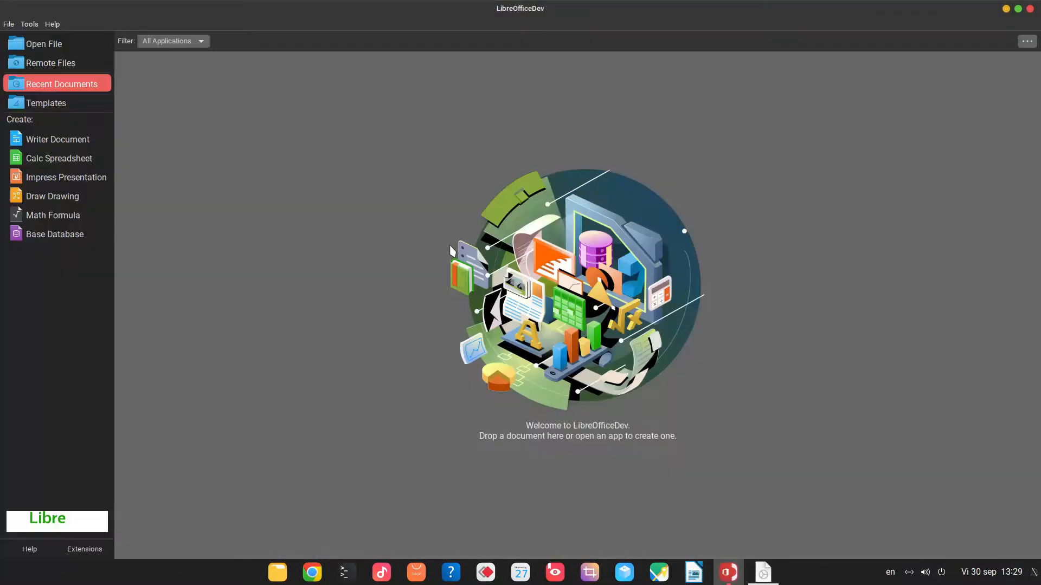
{"action": "left_click", "coordinate": [58, 140]}
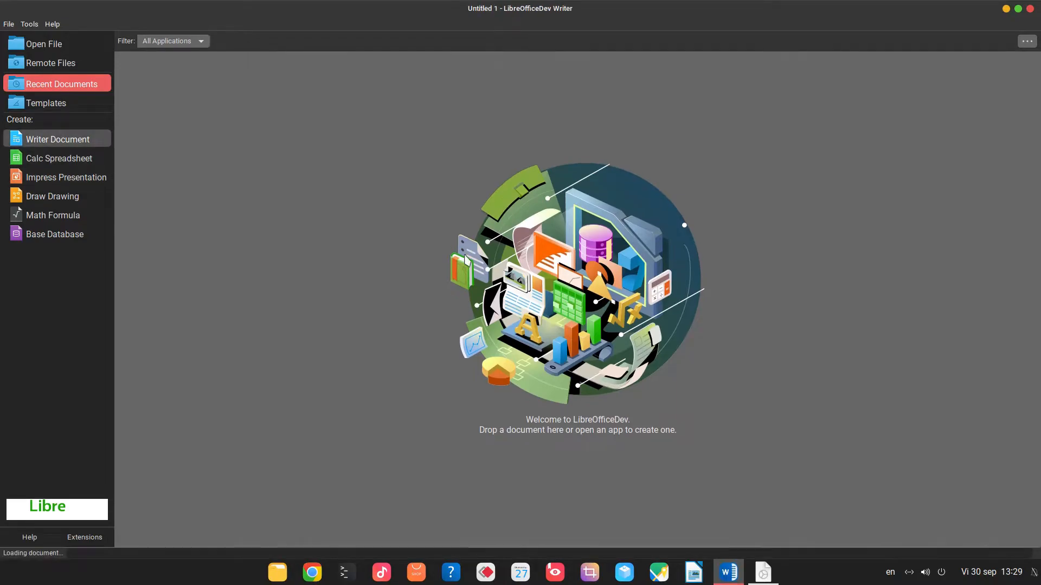
{"action": "left_click", "coordinate": [58, 141]}
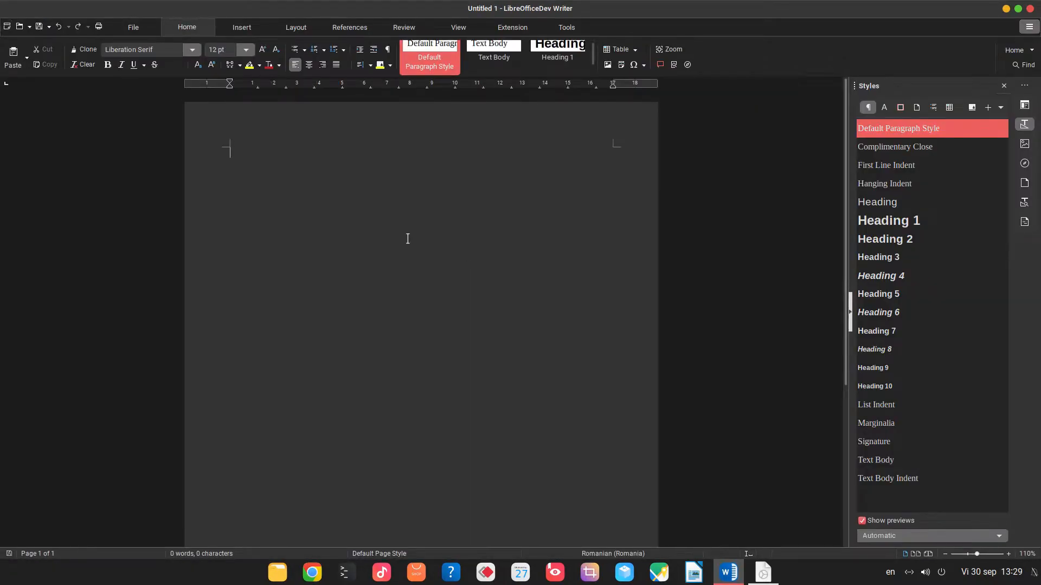
{"action": "mouse_move", "coordinate": [872, 231]}
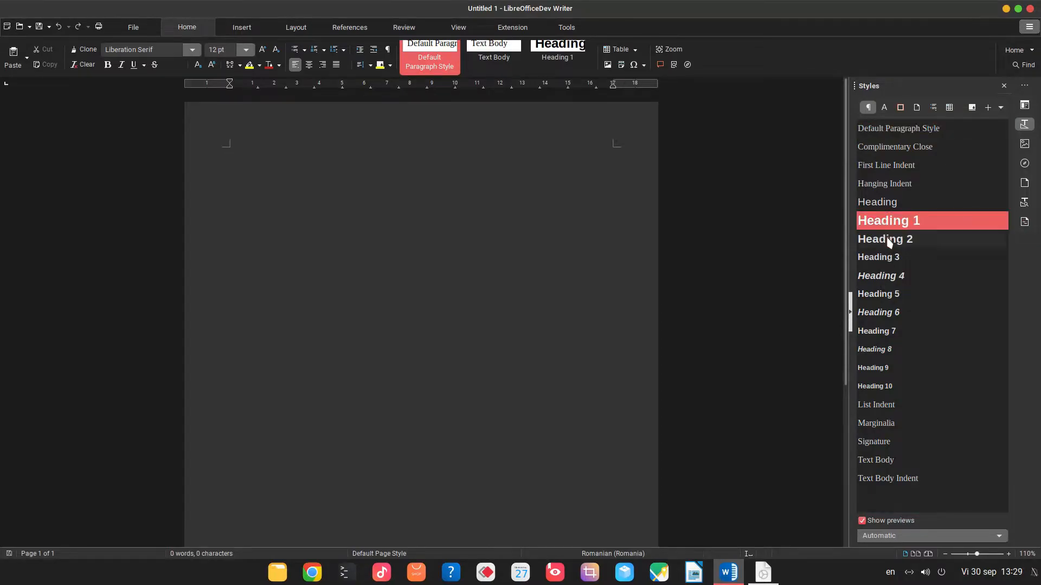
Set Heading 1 to bold Liberation Sans at 140% size and confirm.
{"action": "double_click", "coordinate": [888, 220]}
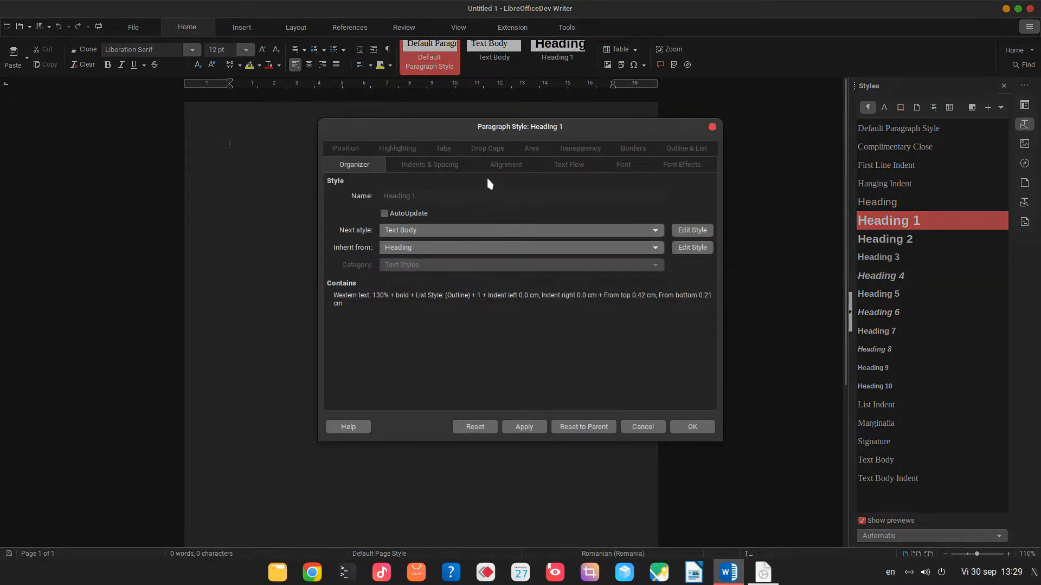
{"action": "left_click", "coordinate": [430, 165]}
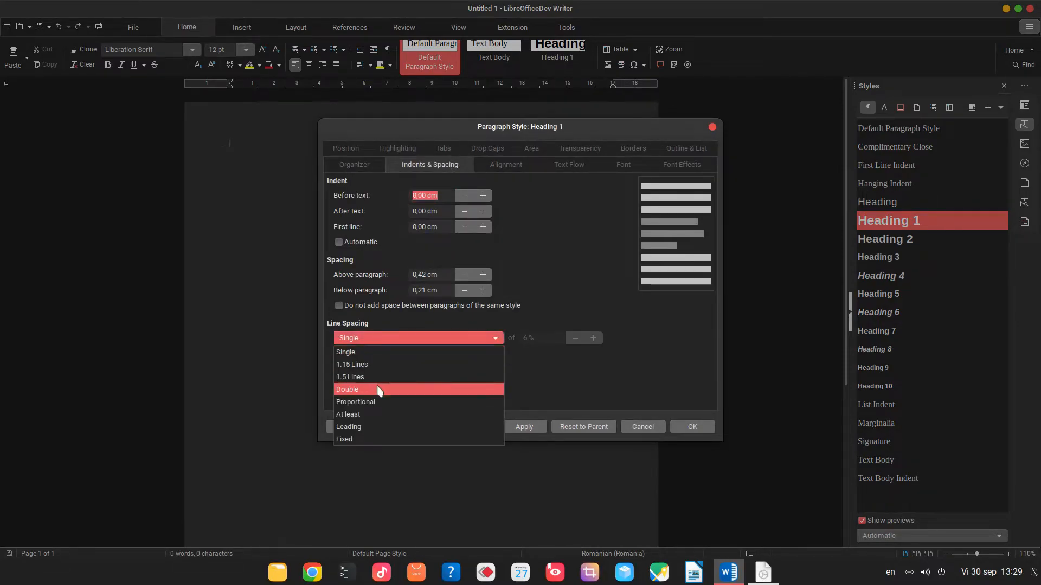
{"action": "left_click", "coordinate": [623, 164]}
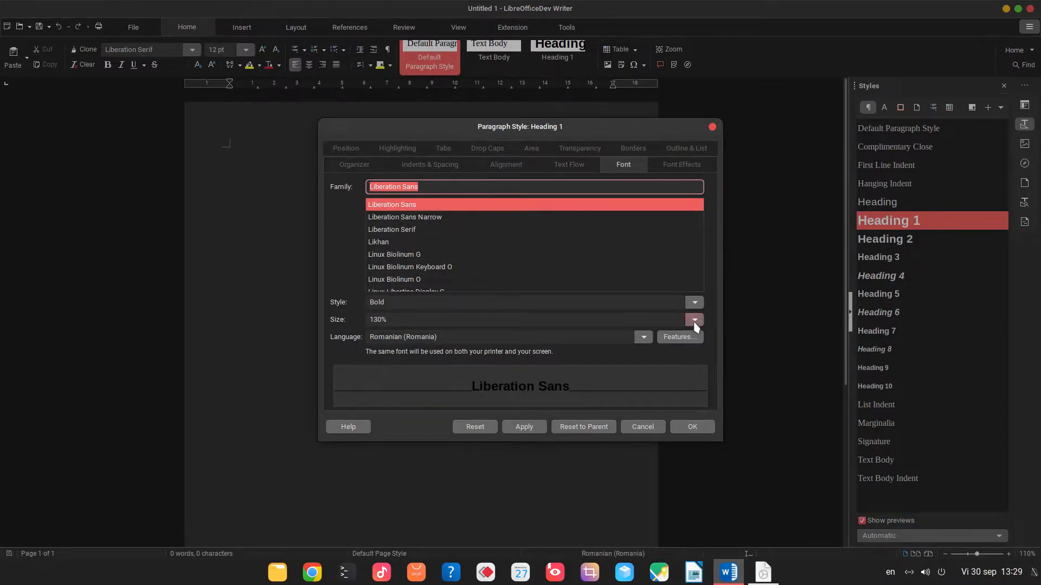
{"action": "left_click", "coordinate": [694, 318]}
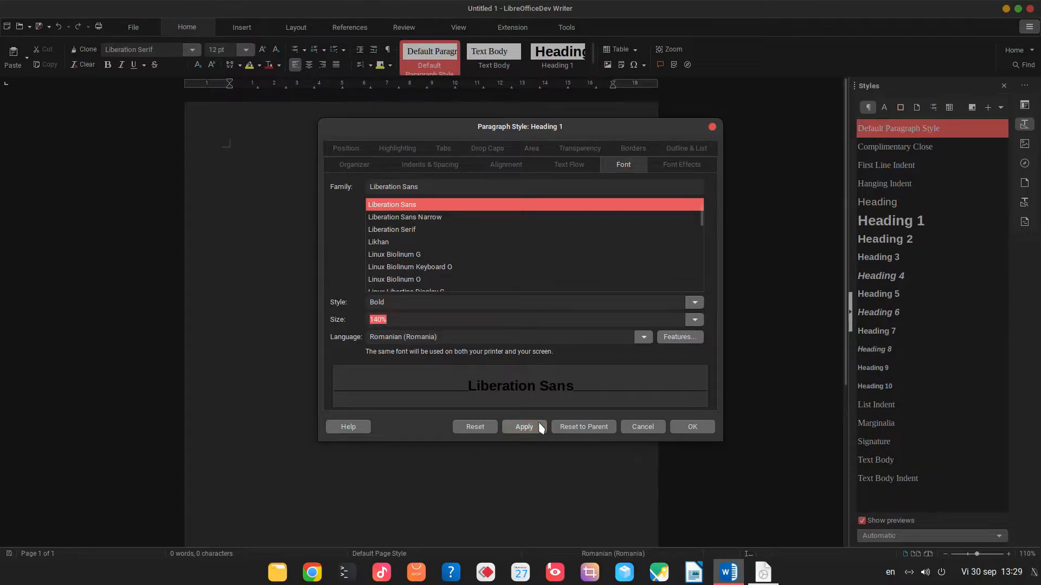
{"action": "left_click", "coordinate": [691, 427]}
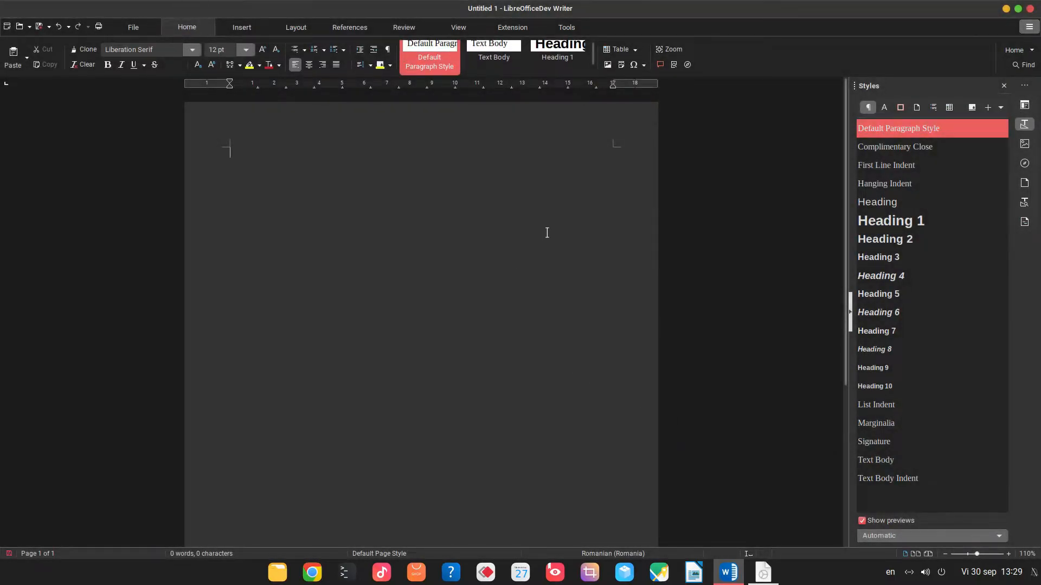
{"action": "mouse_move", "coordinate": [885, 238]}
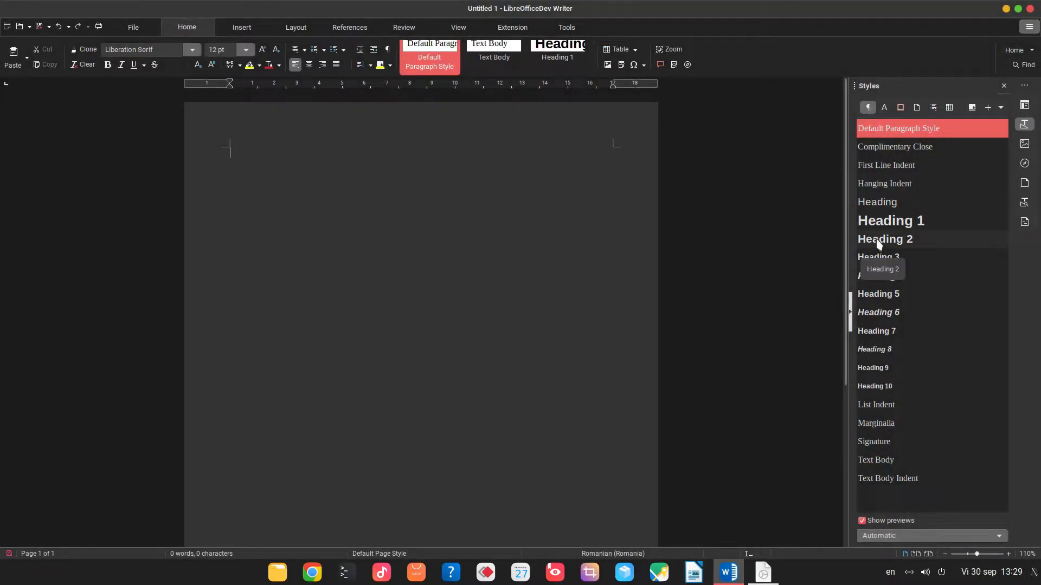
Add a bottom border with 0.05 cm padding to the Heading 1 style.
{"action": "left_click", "coordinate": [891, 220]}
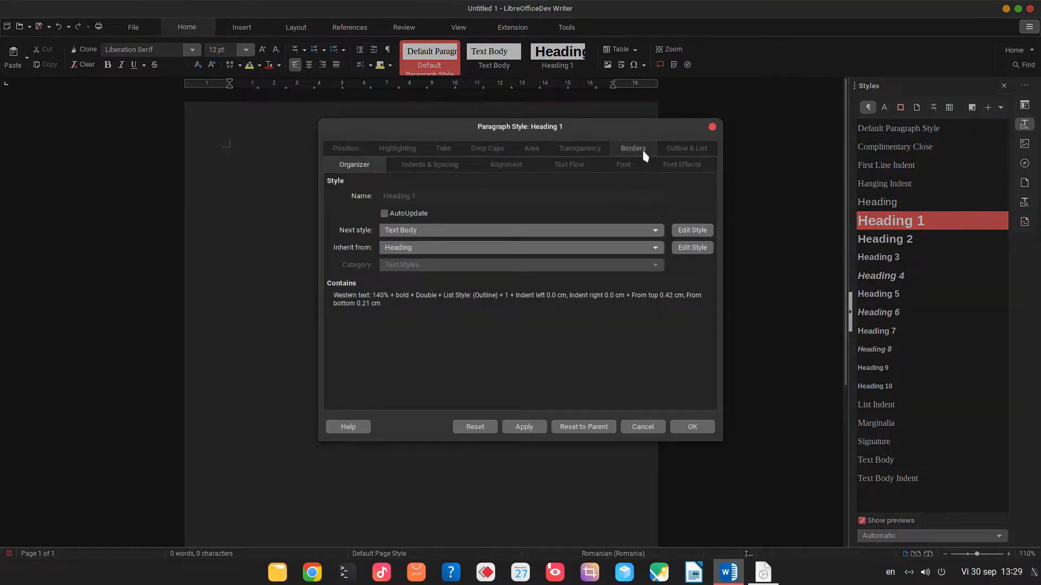
{"action": "left_click", "coordinate": [631, 148]}
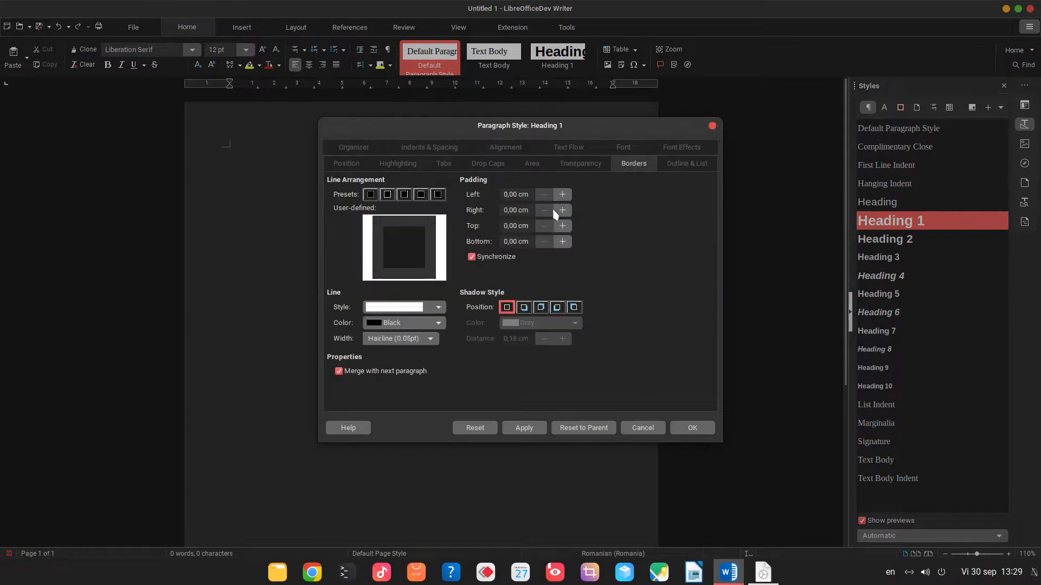
{"action": "left_click", "coordinate": [561, 194]}
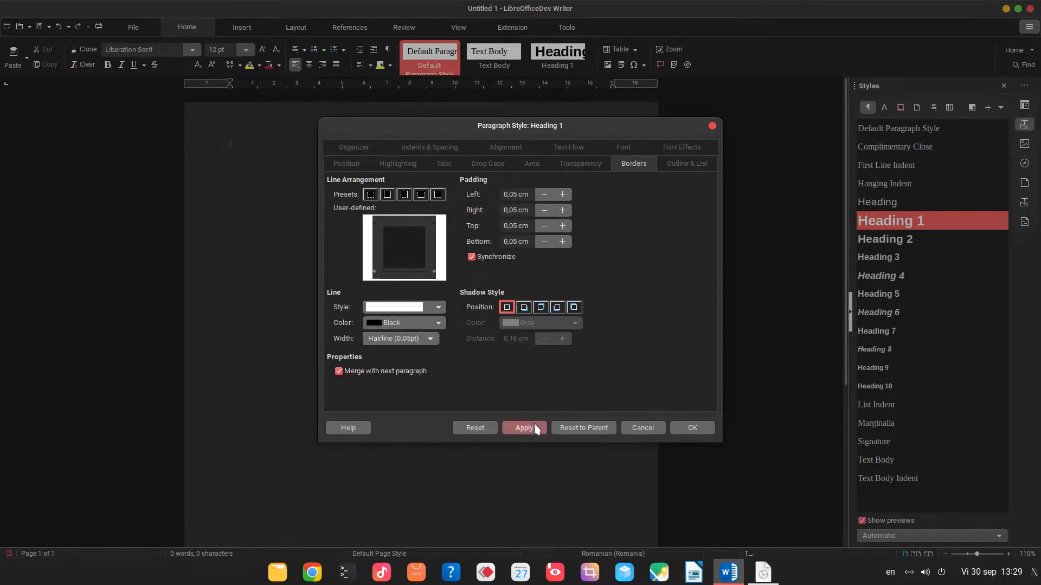
{"action": "left_click", "coordinate": [690, 427]}
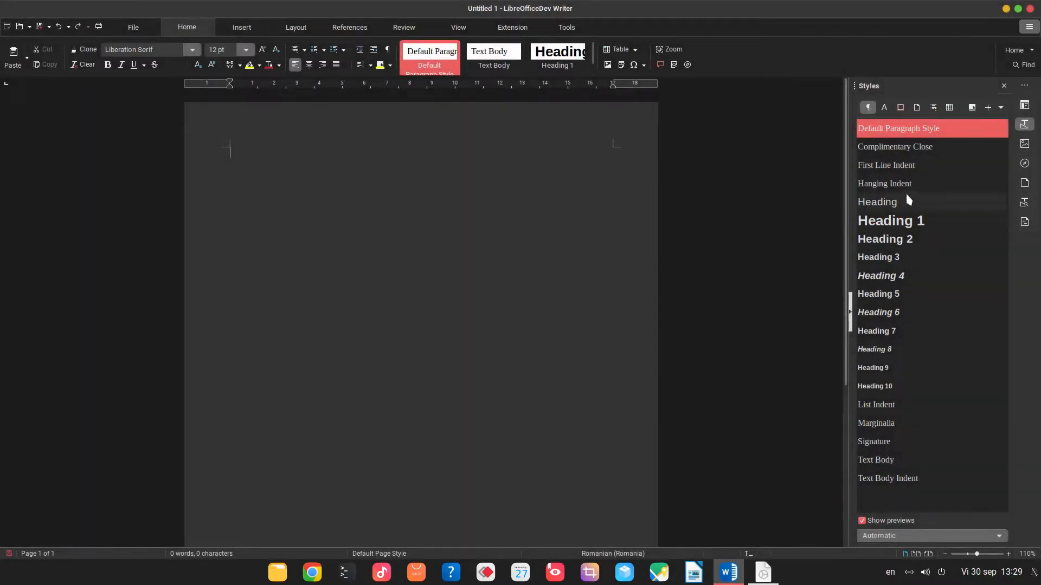
Set the Default Paragraph Style alignment to Justified and confirm.
{"action": "right_click", "coordinate": [899, 128]}
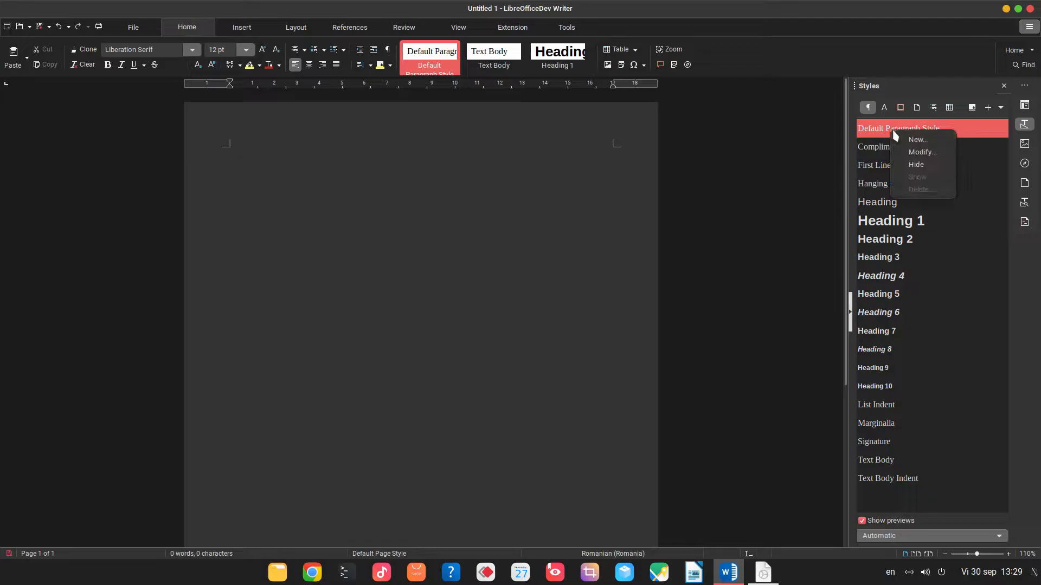
{"action": "left_click", "coordinate": [921, 152]}
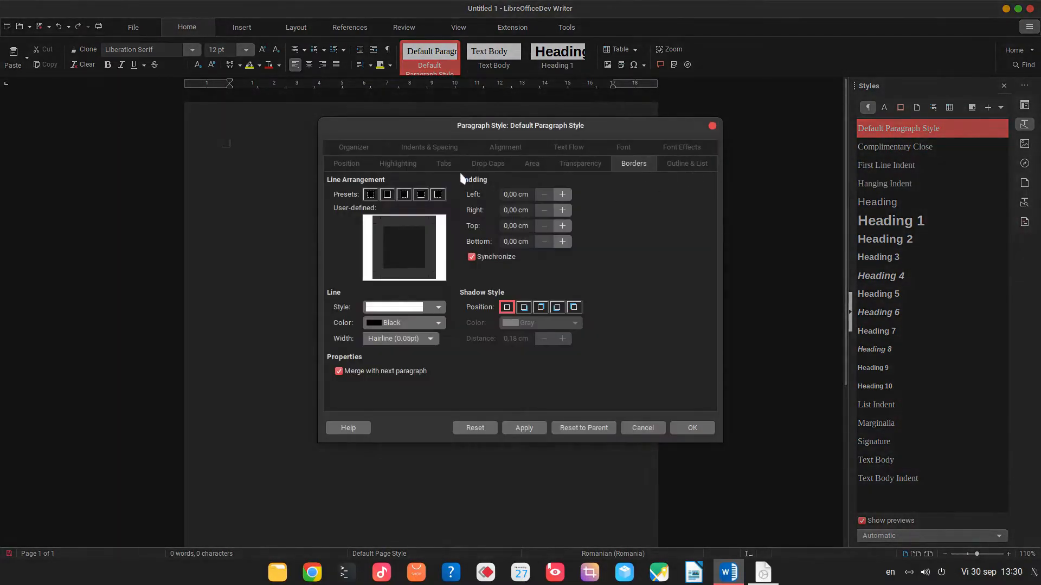
{"action": "left_click", "coordinate": [504, 164]}
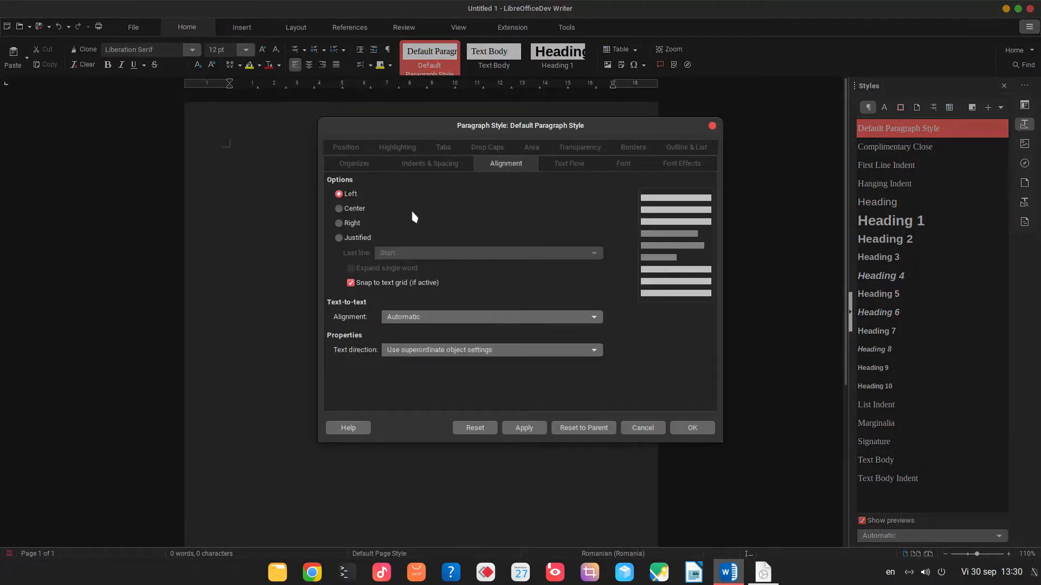
{"action": "left_click", "coordinate": [339, 237]}
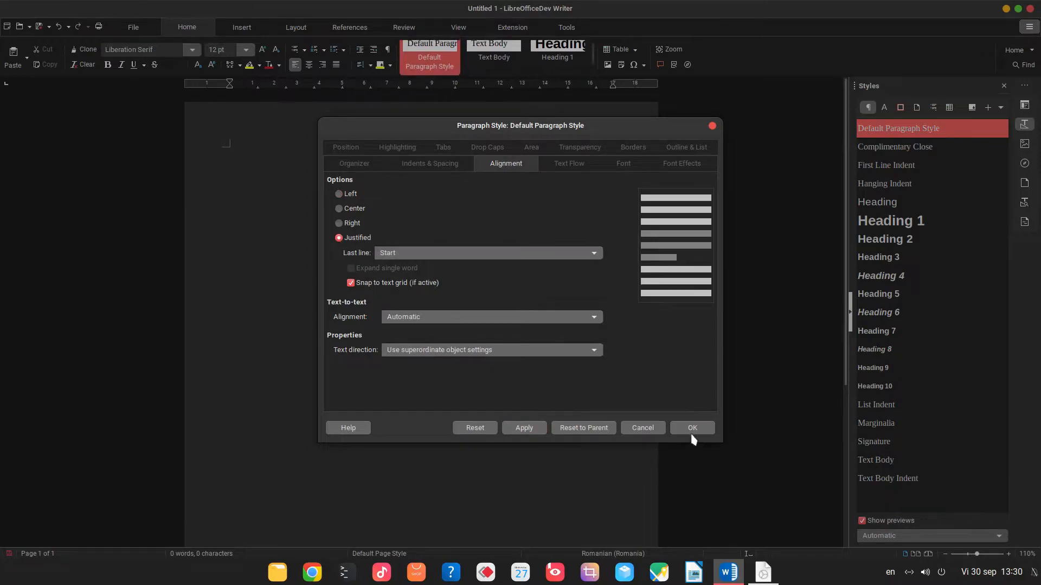
{"action": "left_click", "coordinate": [691, 428]}
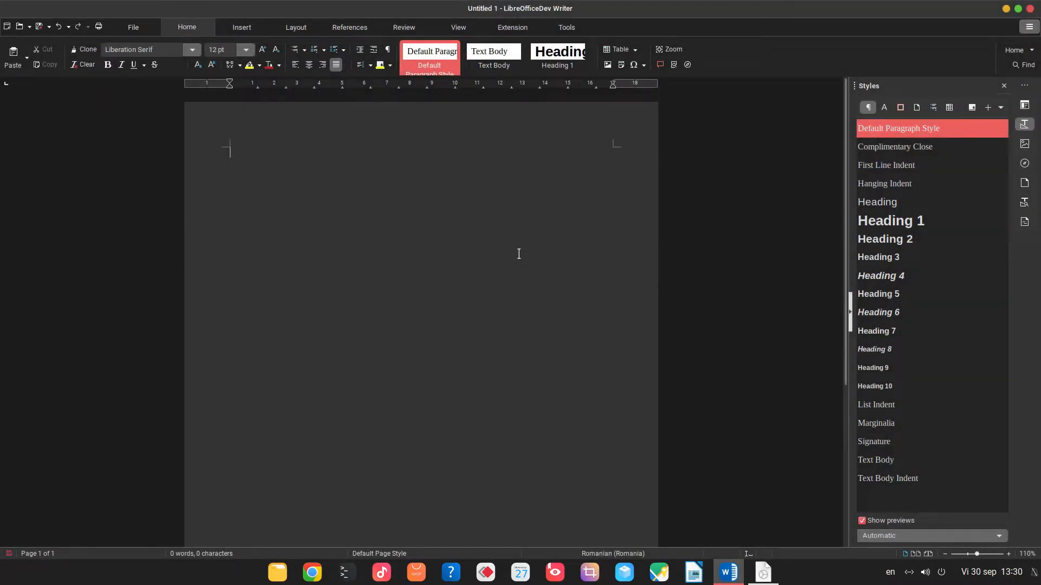
Enter 'Title' as the Heading 1 line followed by a long sample paragraph.
{"action": "type", "text": "a"}
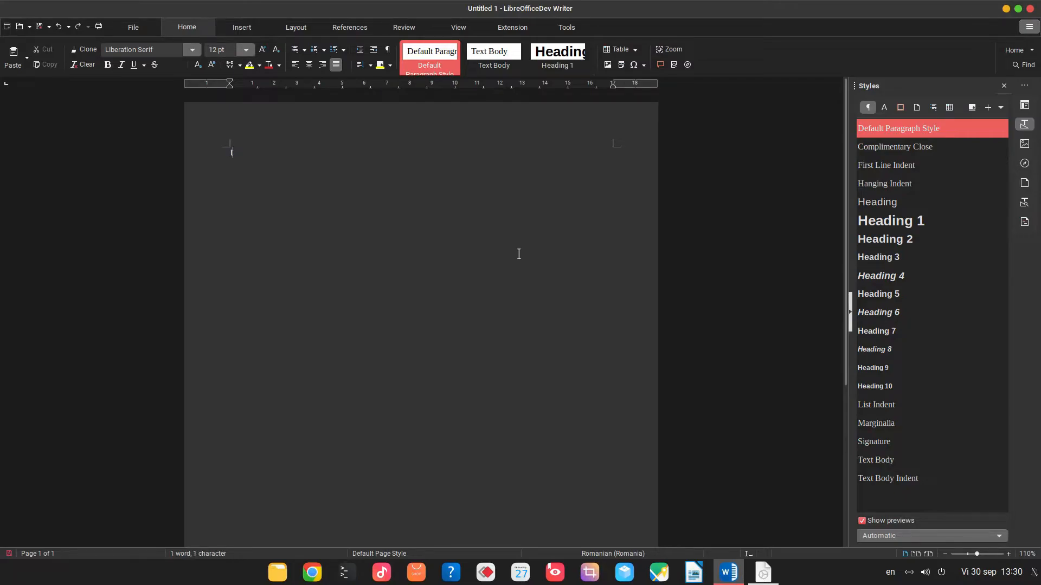
{"action": "type", "text": "Title"}
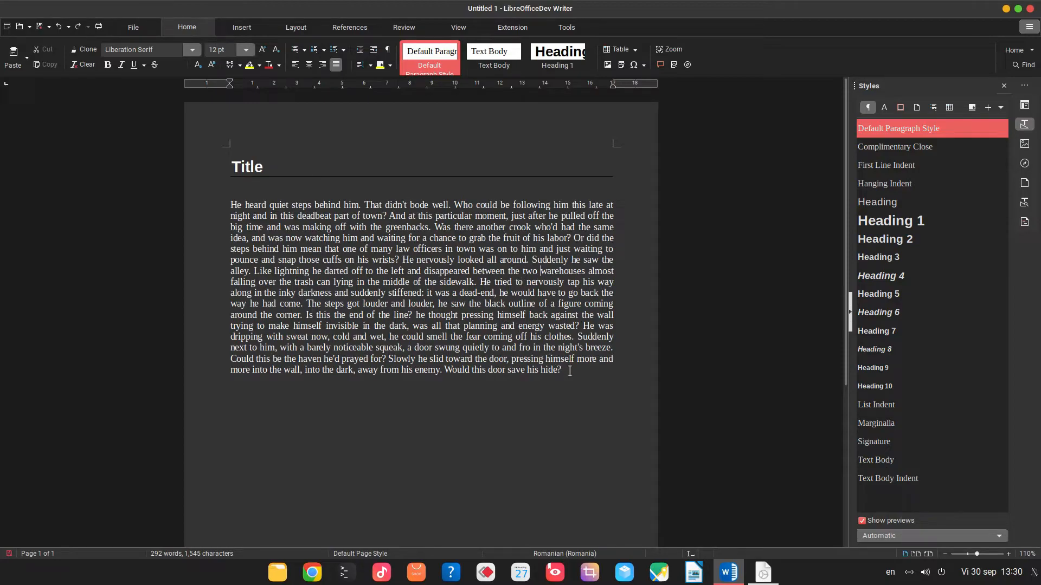
Set the Heading 2 style's font color to Blue and confirm.
{"action": "right_click", "coordinate": [885, 238]}
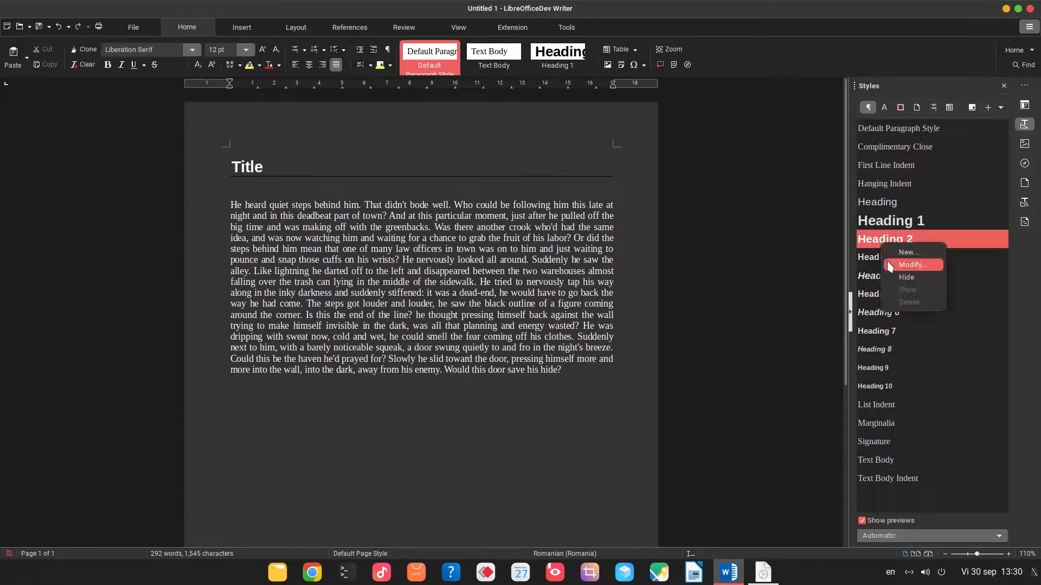
{"action": "left_click", "coordinate": [912, 265]}
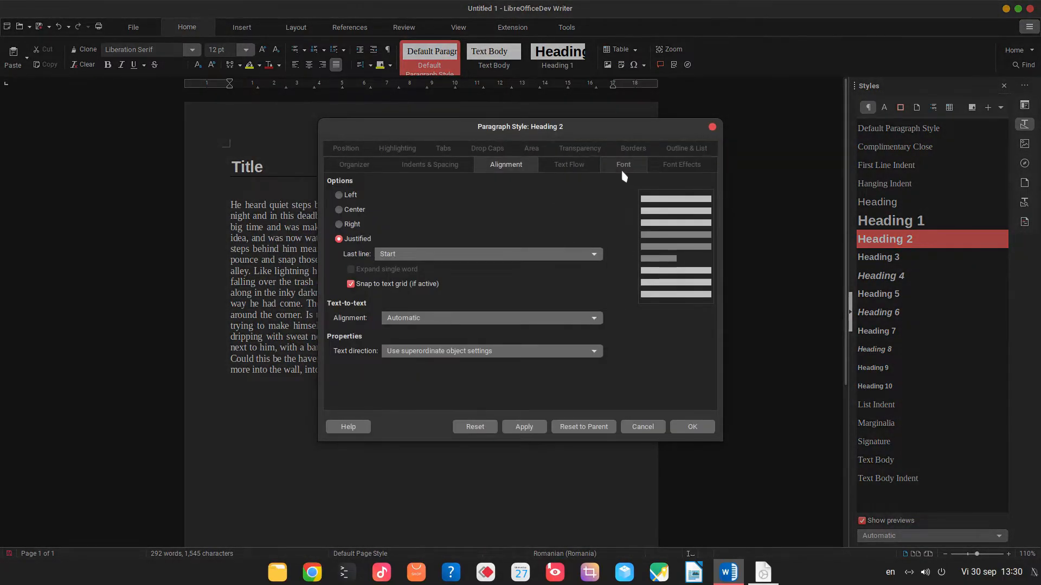
{"action": "left_click", "coordinate": [681, 164]}
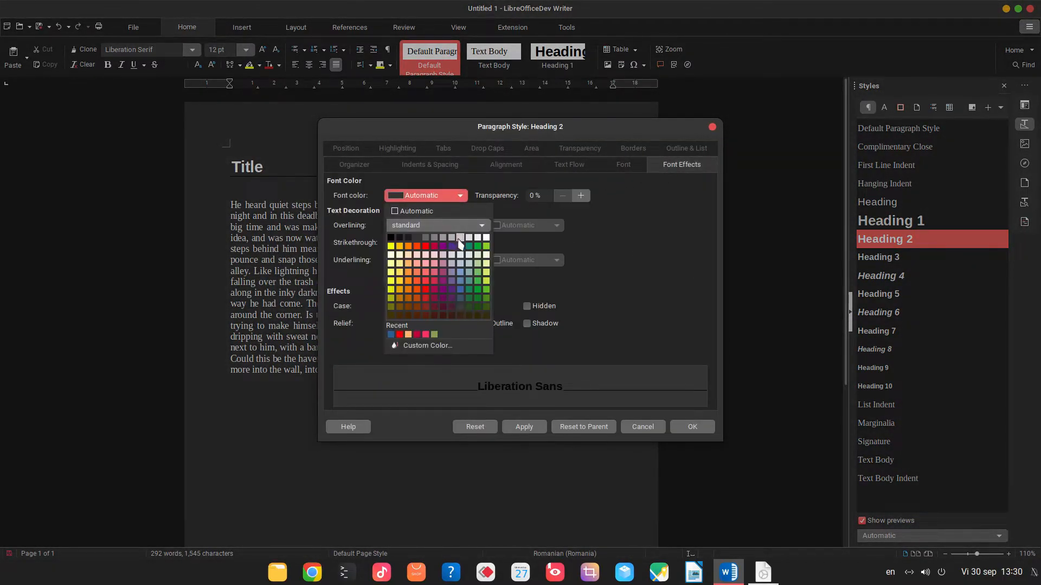
{"action": "left_click", "coordinate": [460, 255]}
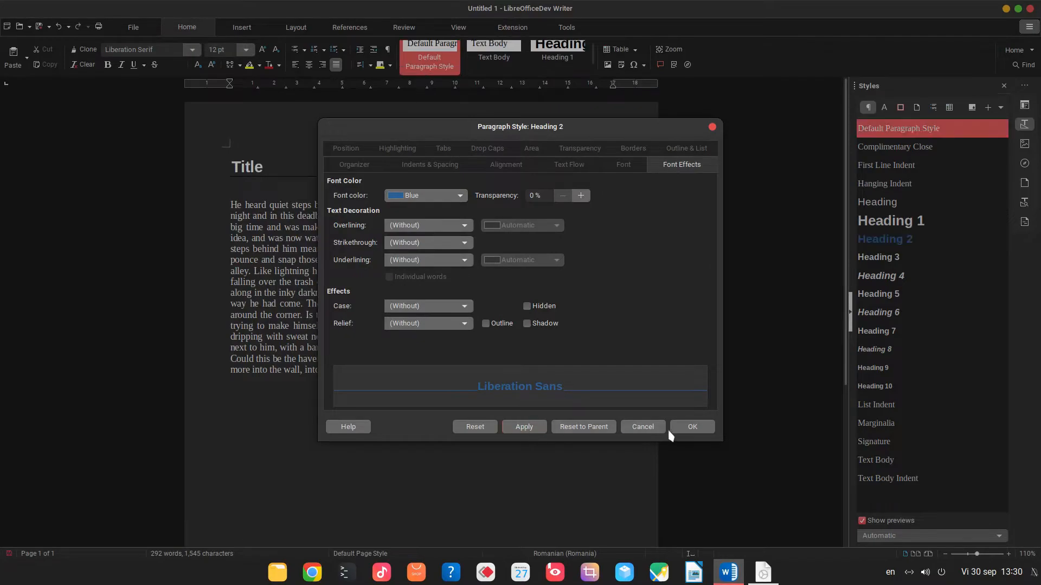
{"action": "left_click", "coordinate": [692, 427]}
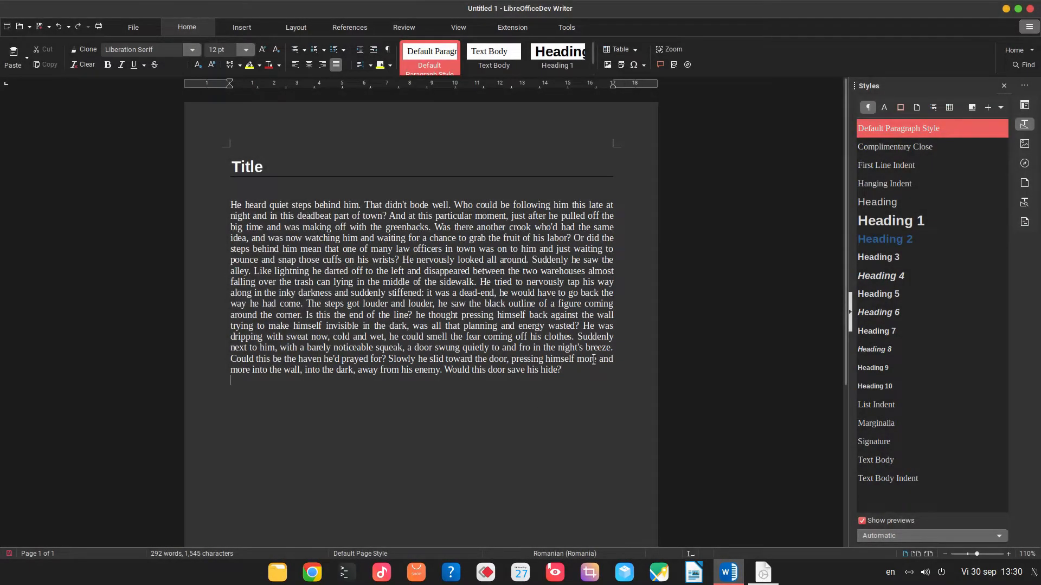
Clear the sample title, Subtitle and story text, leaving the styled document empty.
{"action": "type", "text": "Subtitle"}
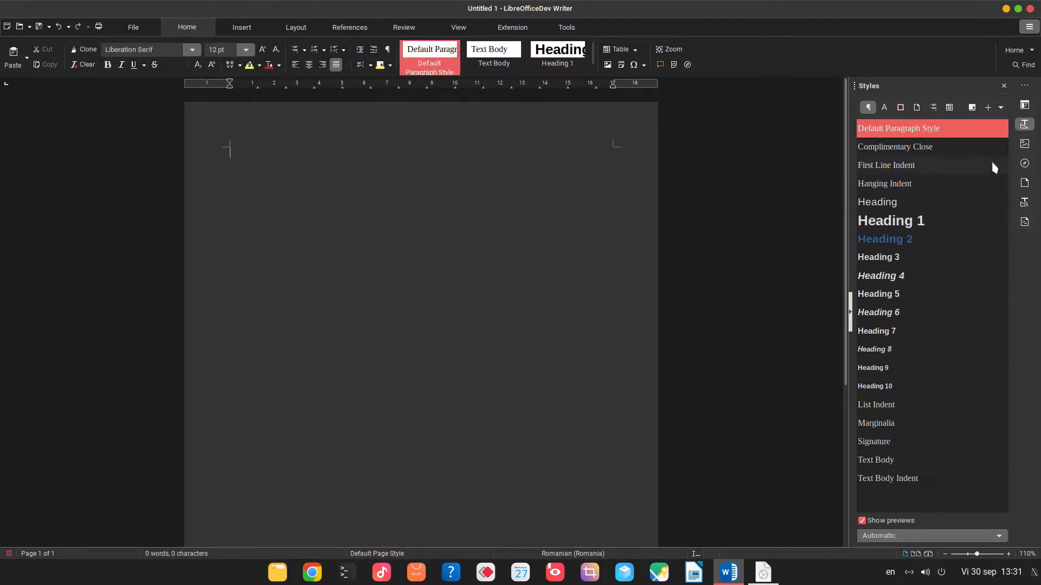
Save the blank document as template 'best template' in My Templates, set as default.
{"action": "left_click", "coordinate": [132, 27]}
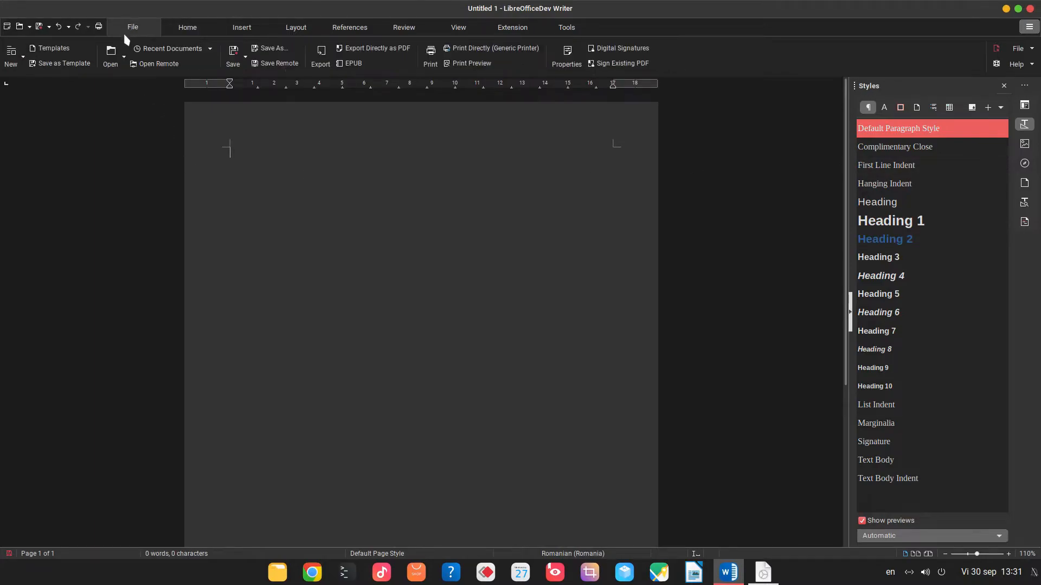
{"action": "left_click", "coordinate": [60, 63]}
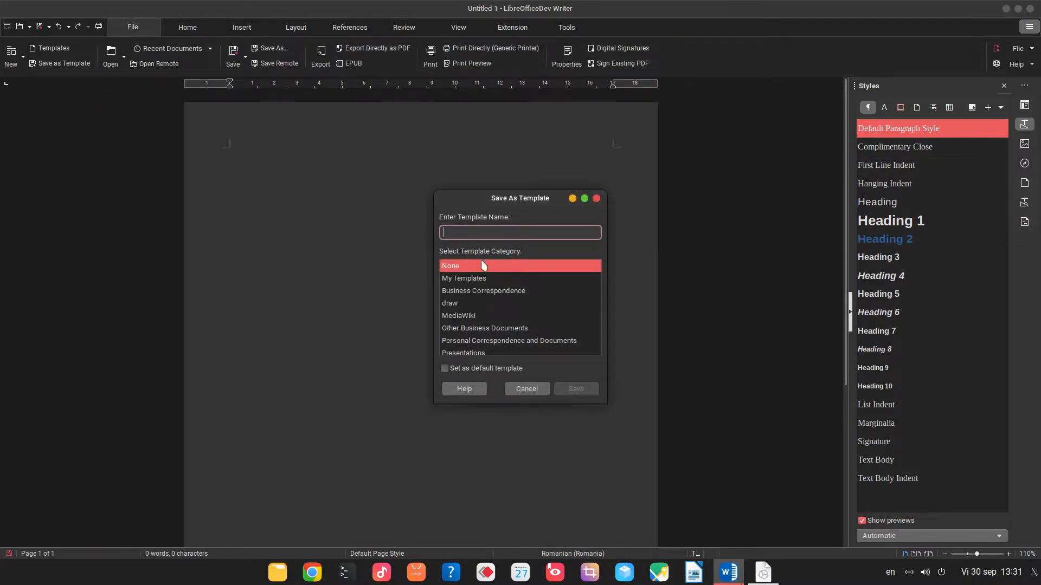
{"action": "left_click", "coordinate": [463, 279]}
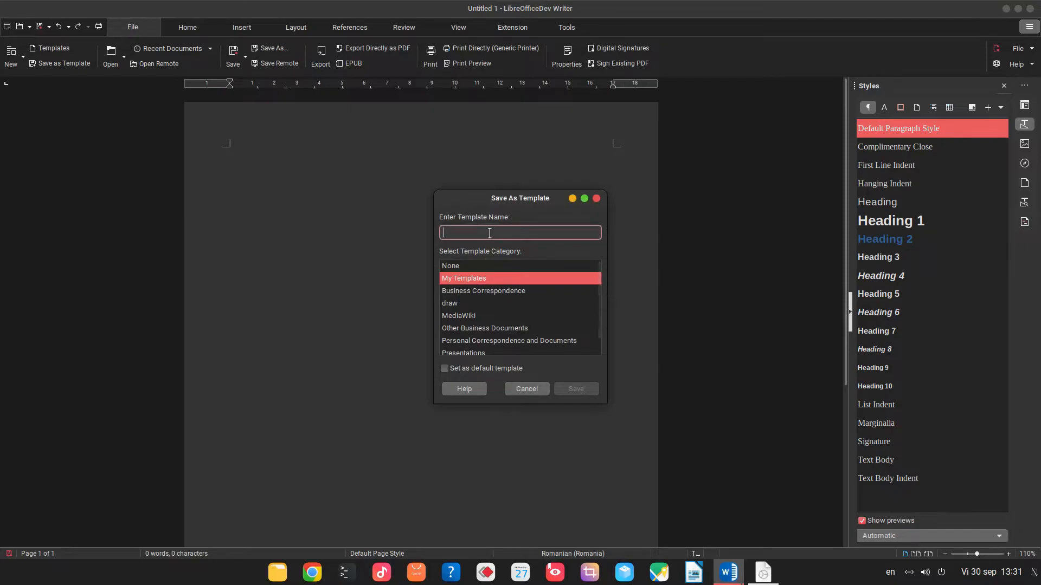
{"action": "type", "text": "best template"}
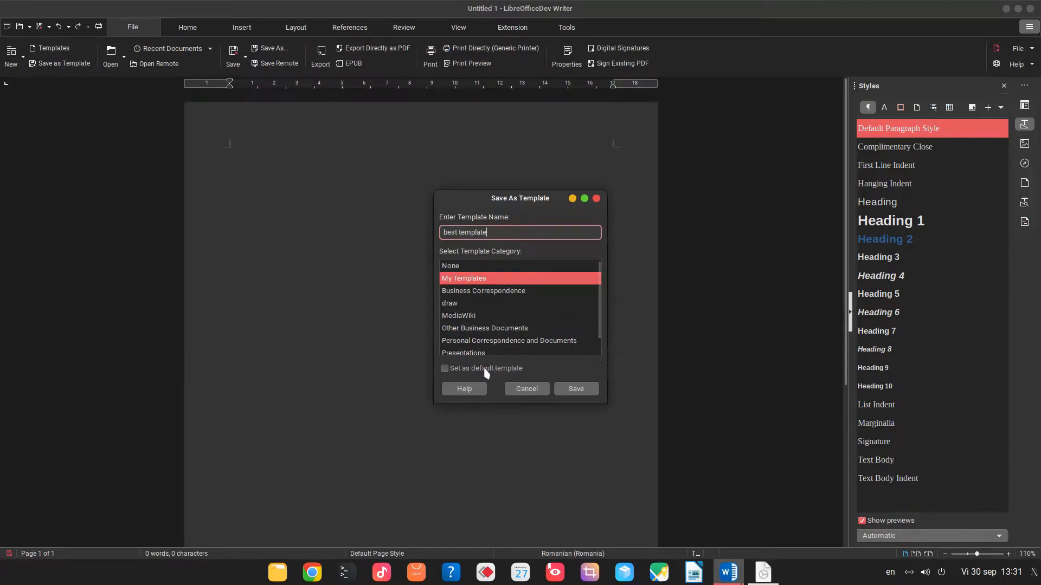
{"action": "left_click", "coordinate": [445, 368]}
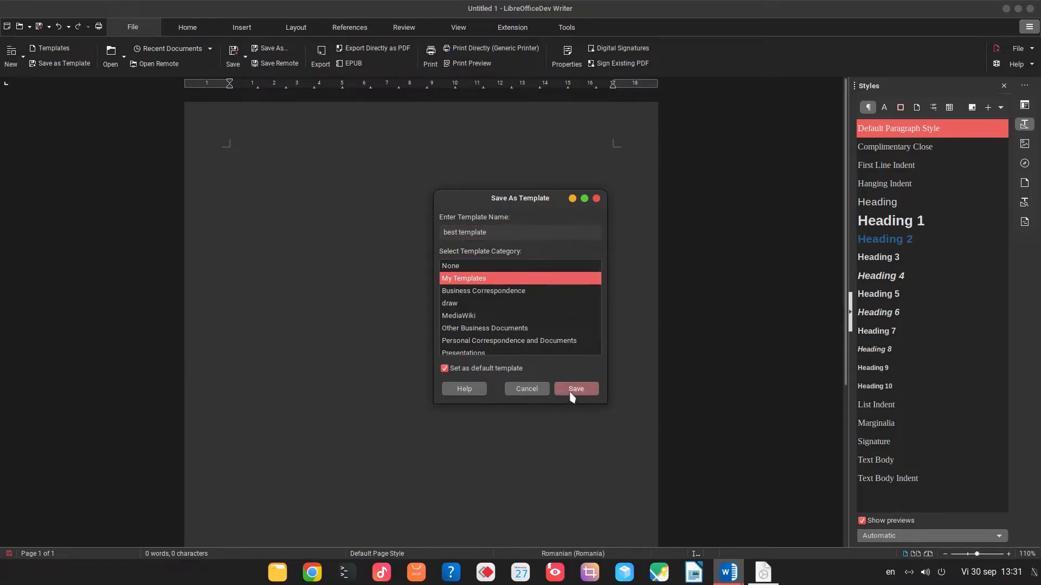
{"action": "left_click", "coordinate": [574, 389]}
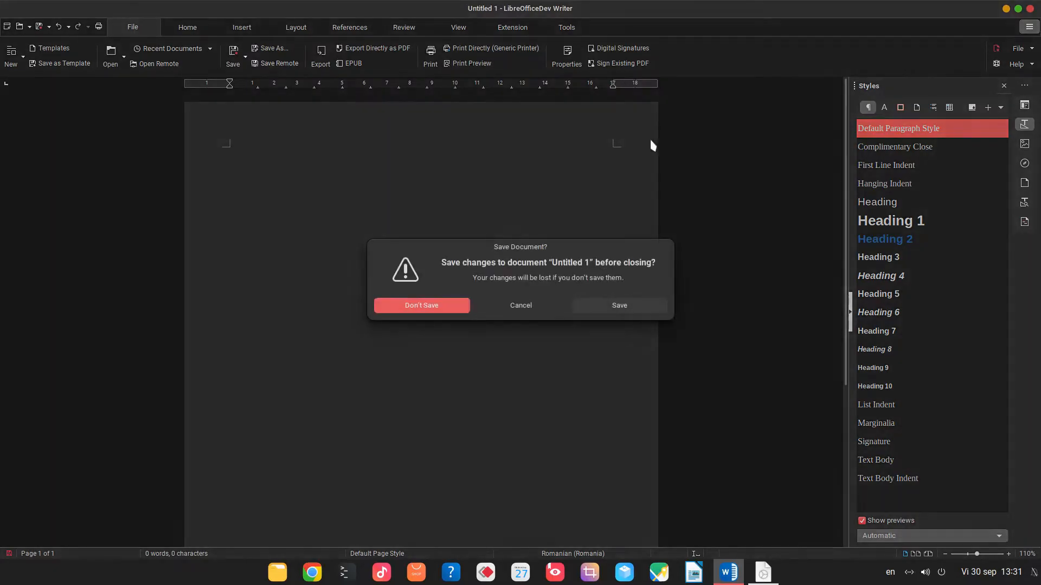
Discard changes, start a new Writer document and add Title and blue Subtitle headings with story text.
{"action": "left_click", "coordinate": [420, 306]}
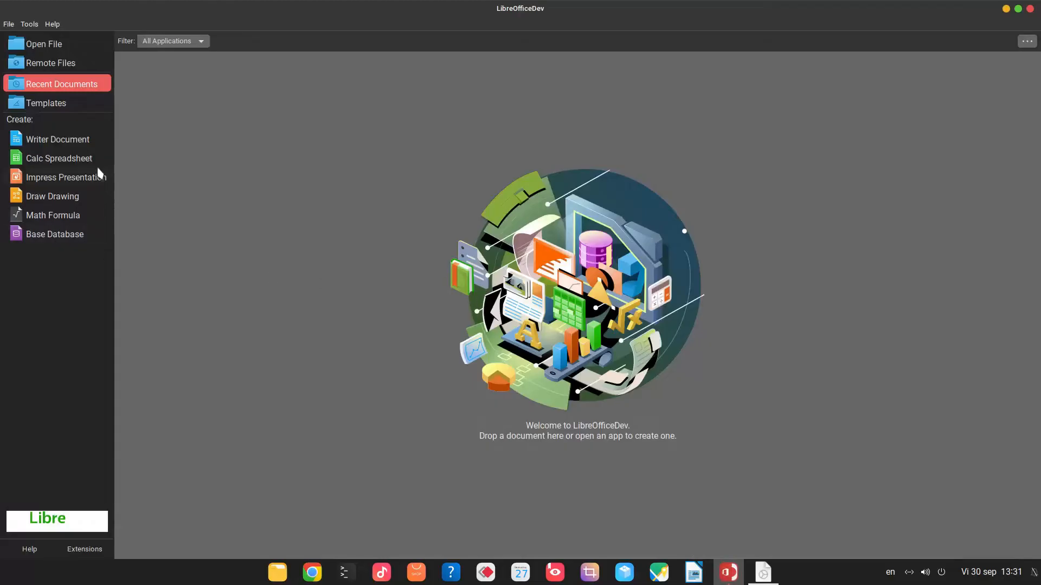
{"action": "left_click", "coordinate": [58, 139]}
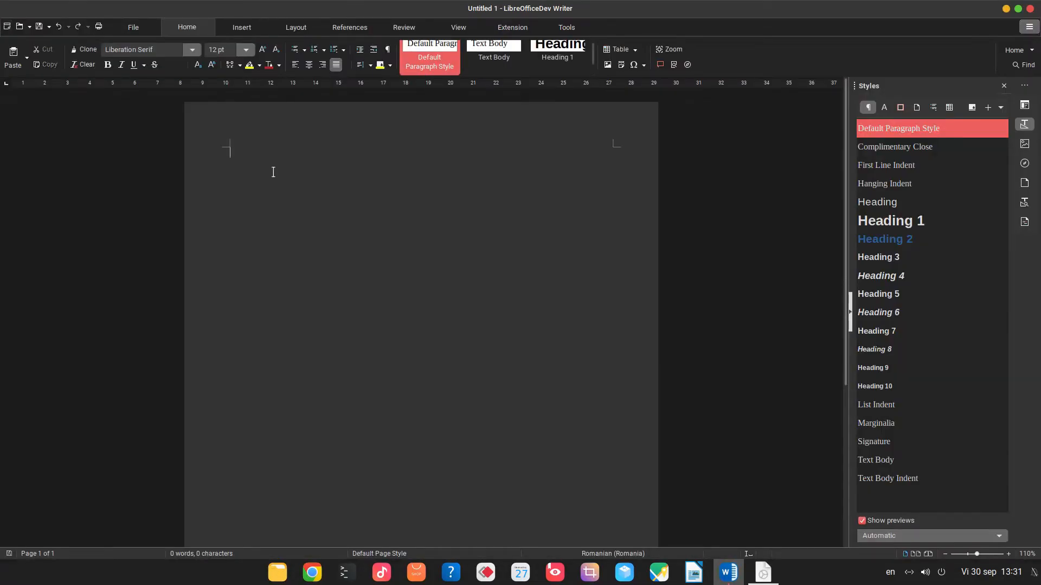
{"action": "type", "text": "title"}
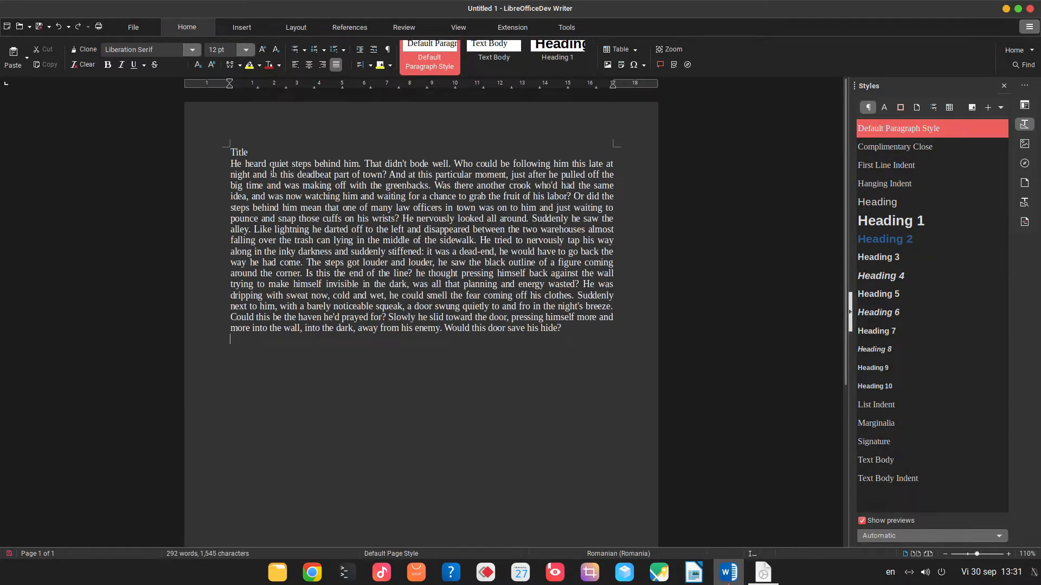
{"action": "type", "text": "Subtitle"}
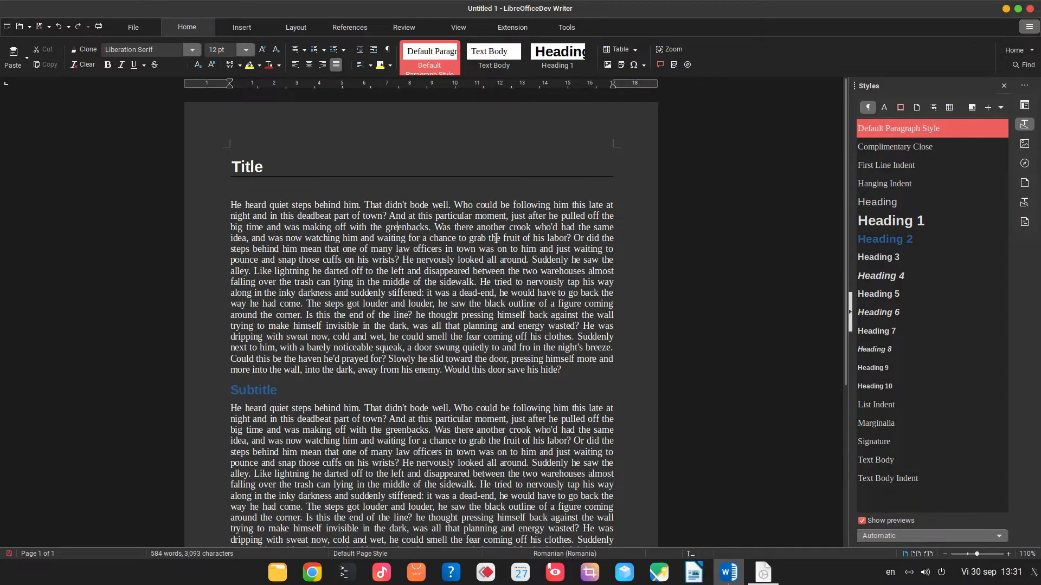
{"action": "mouse_move", "coordinate": [168, 81]}
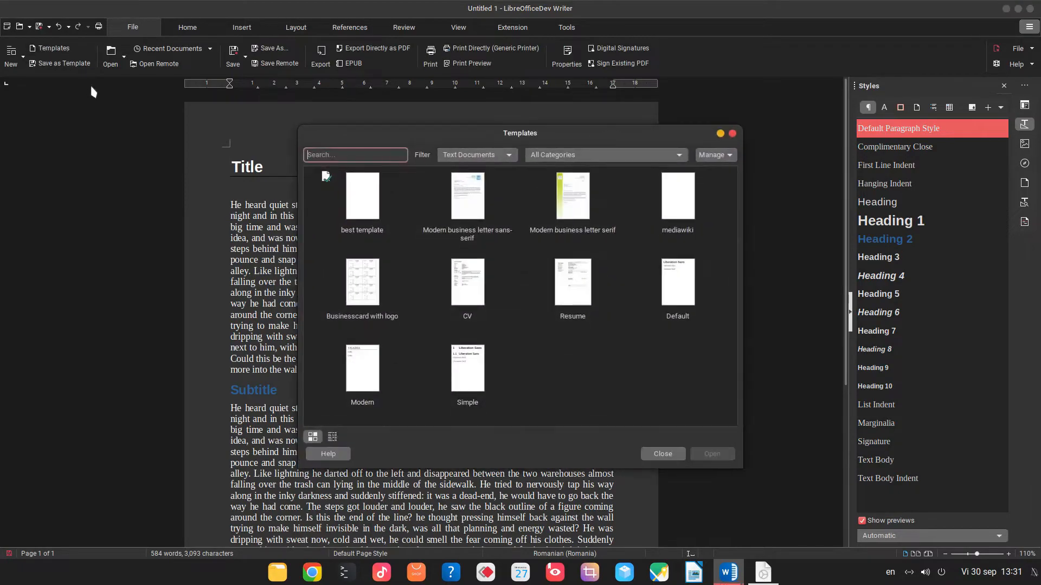
Look over best template in the Templates dialog and return to the styled document.
{"action": "left_click", "coordinate": [363, 197]}
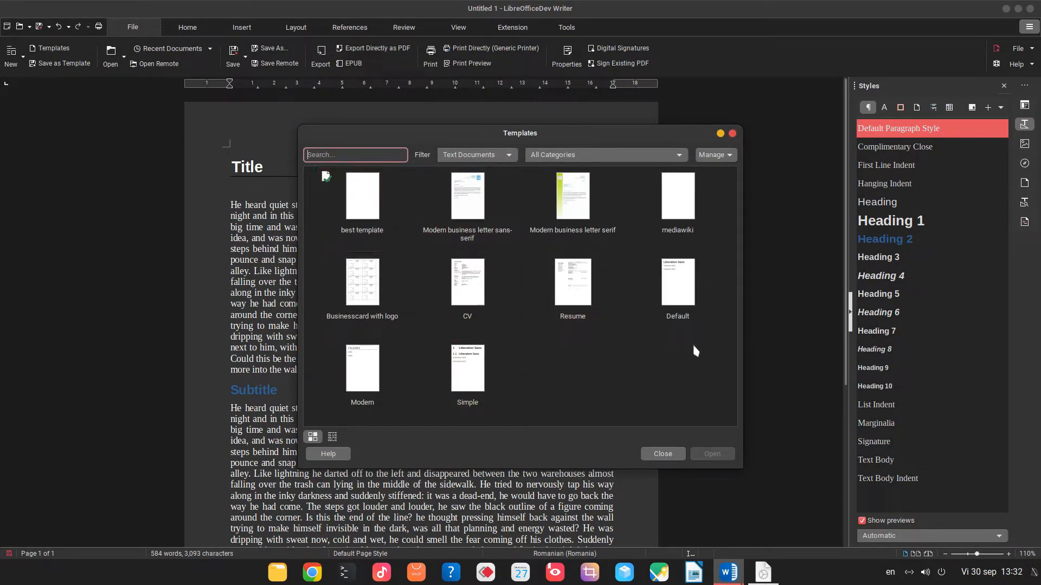
{"action": "right_click", "coordinate": [677, 280]}
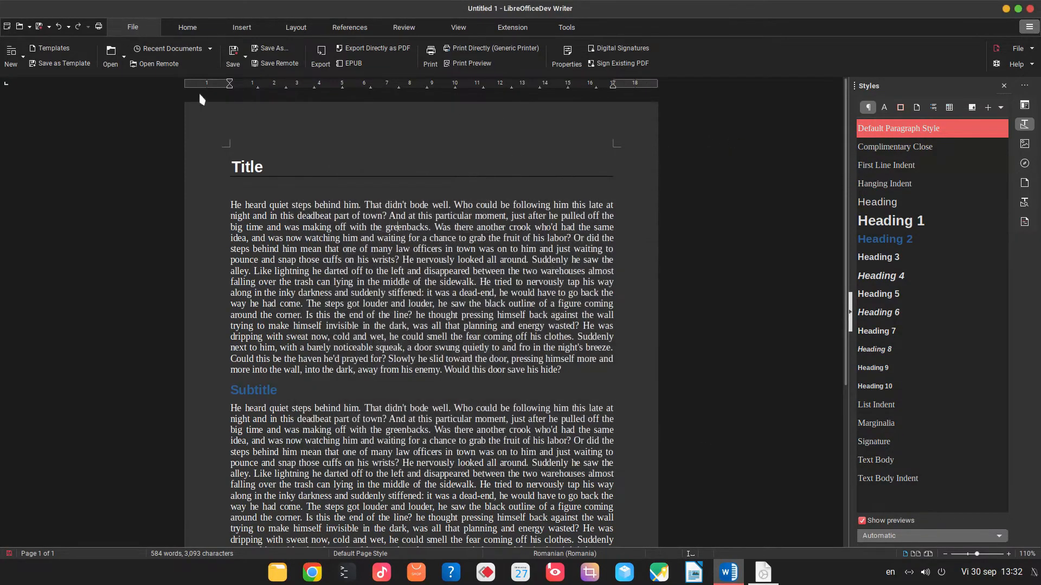
Start Untitled 2 with Title and Subtitle headings over pasted story paragraphs.
{"action": "left_click", "coordinate": [20, 26]}
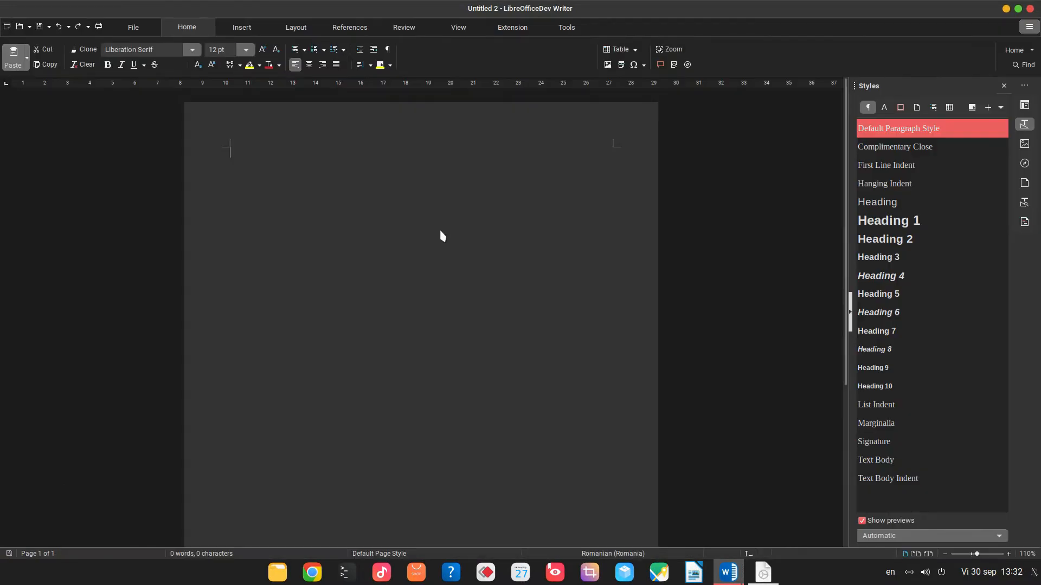
{"action": "type", "text": "Title"}
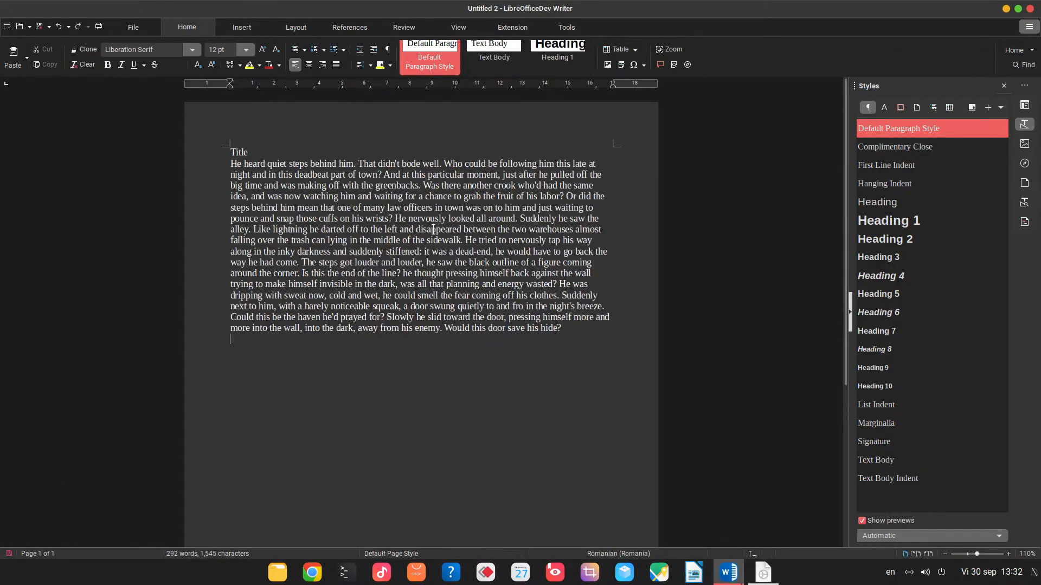
{"action": "type", "text": "Subtitle"}
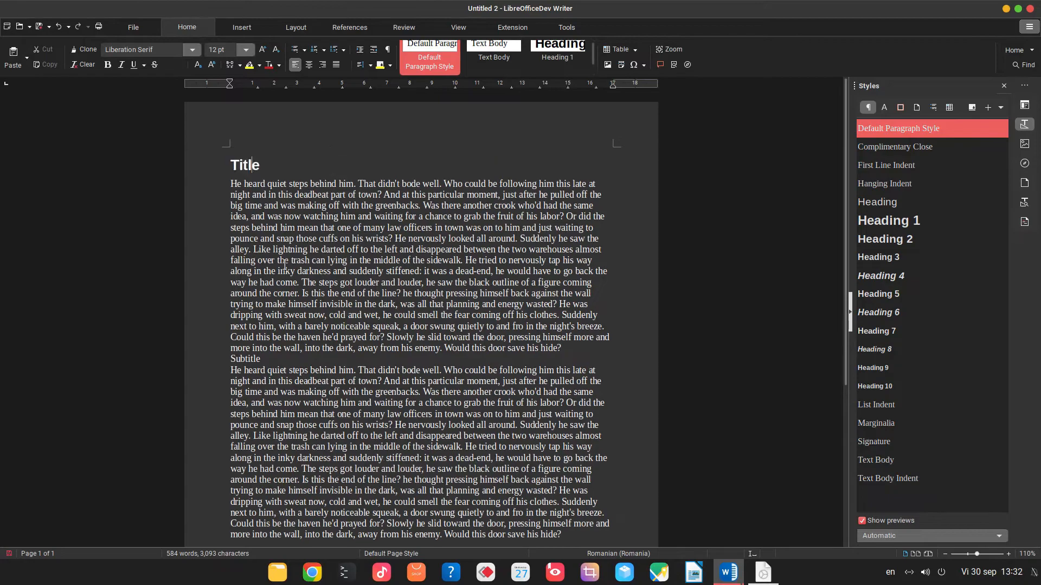
{"action": "left_click", "coordinate": [245, 359]}
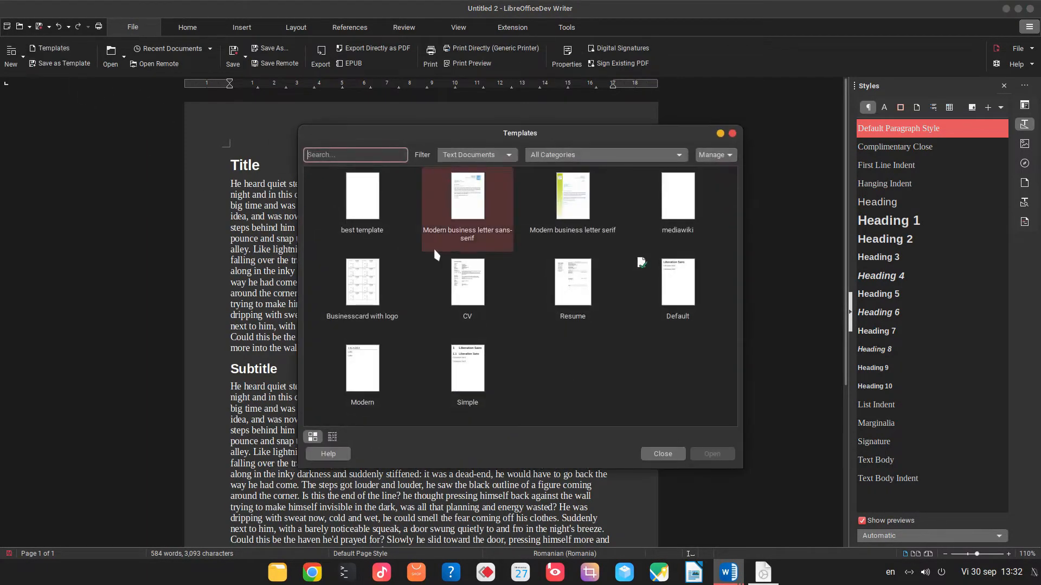
Set best template as default from its context menu and create Untitled 3 from it.
{"action": "right_click", "coordinate": [362, 195]}
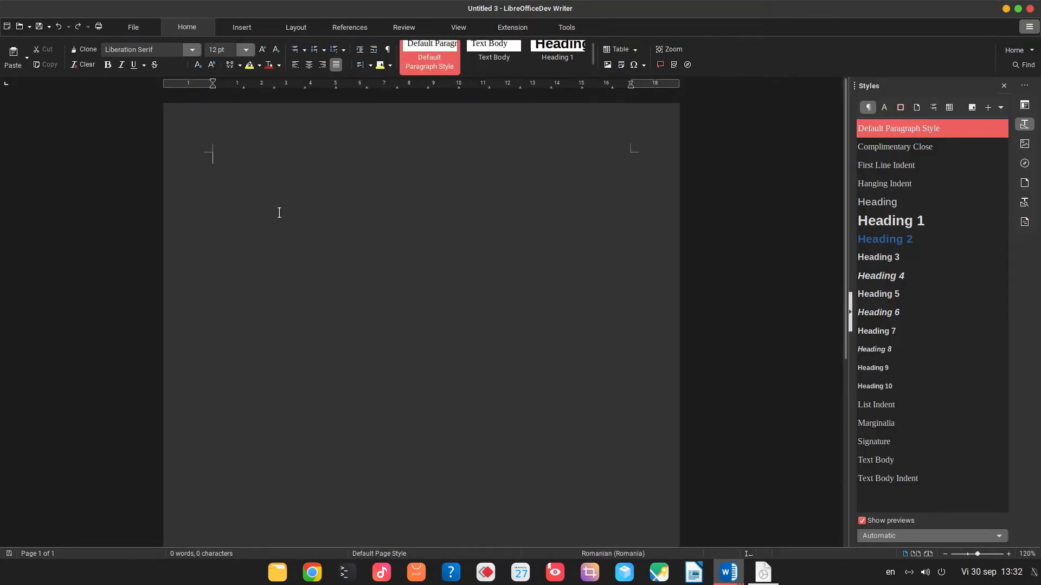
Add a Heading 1 'Some title', story paragraphs and a blue Heading 2 'This is a subtitle'.
{"action": "left_click", "coordinate": [557, 57]}
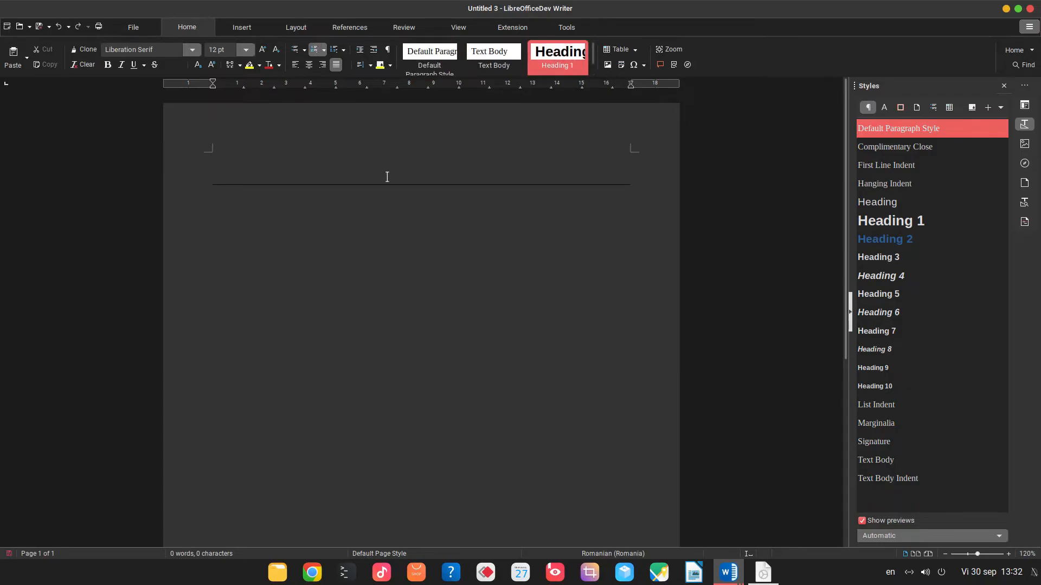
{"action": "type", "text": "Some title"}
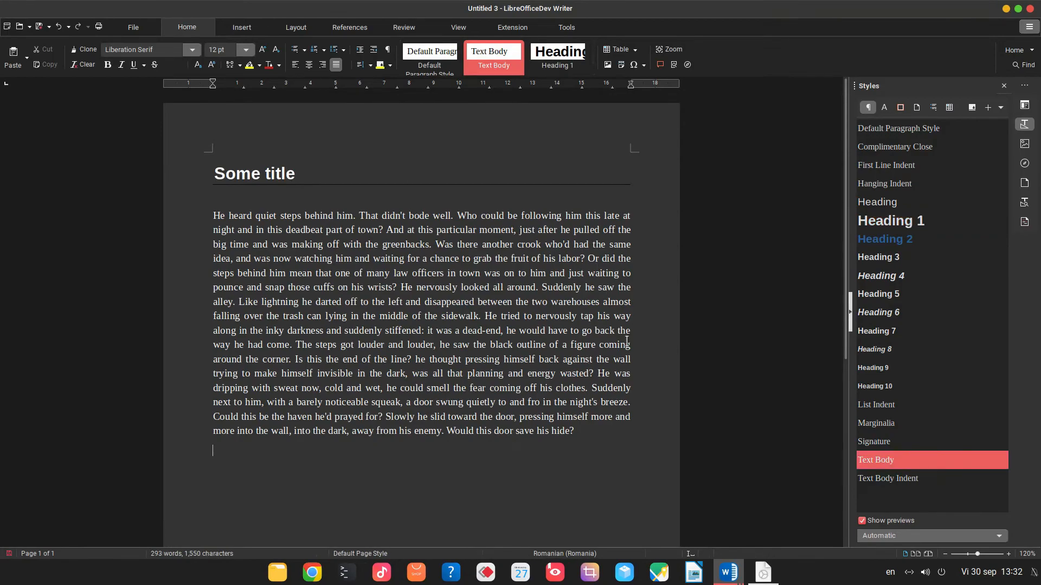
{"action": "type", "text": "Ano"}
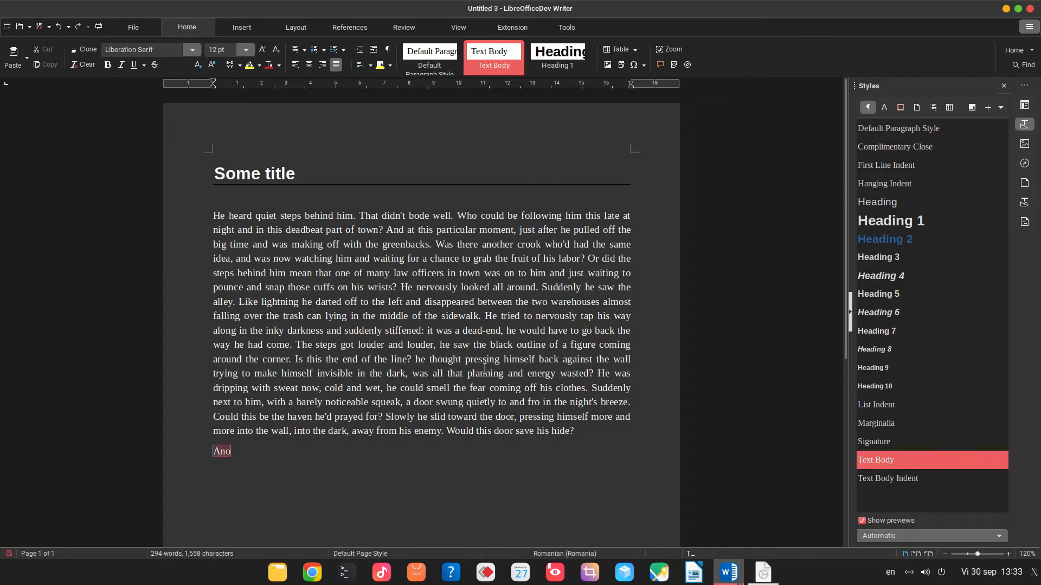
{"action": "type", "text": "This"}
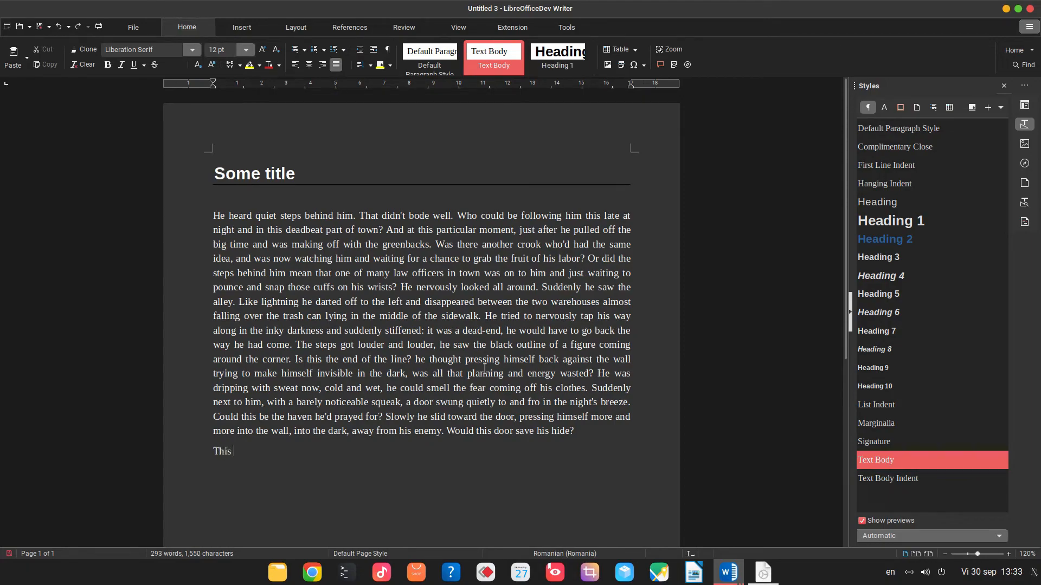
{"action": "type", "text": "is a subtitle"}
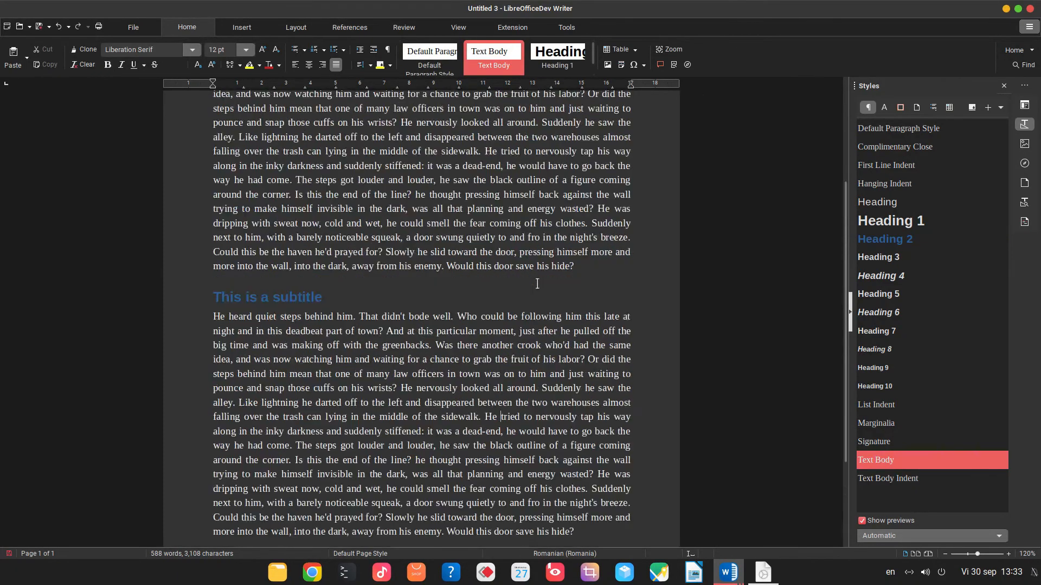
{"action": "scroll", "scroll_direction": "up", "scroll_amount": 3}
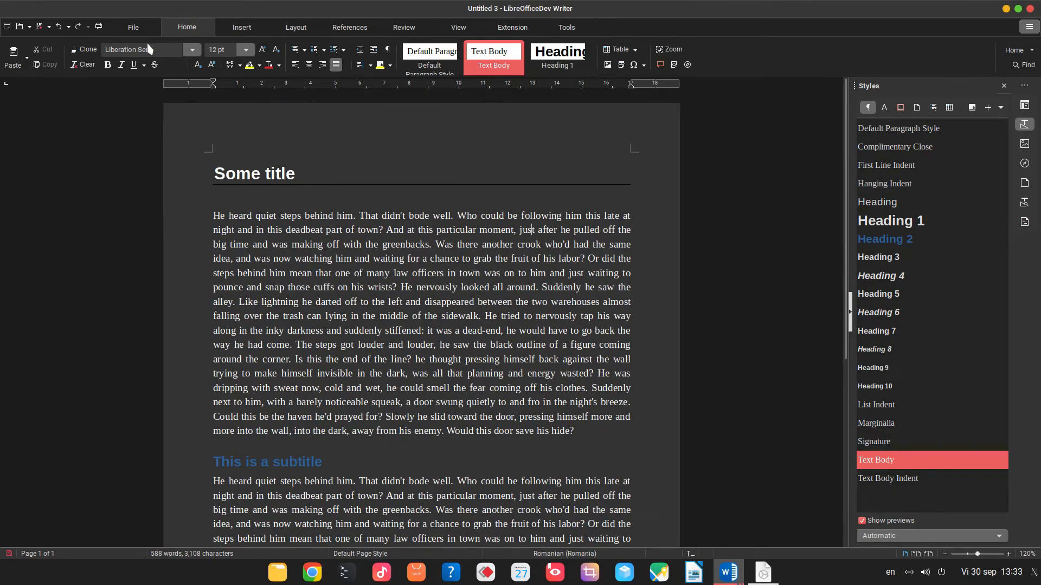
Show the File menu's template commands over Untitled 3.
{"action": "left_click", "coordinate": [132, 27]}
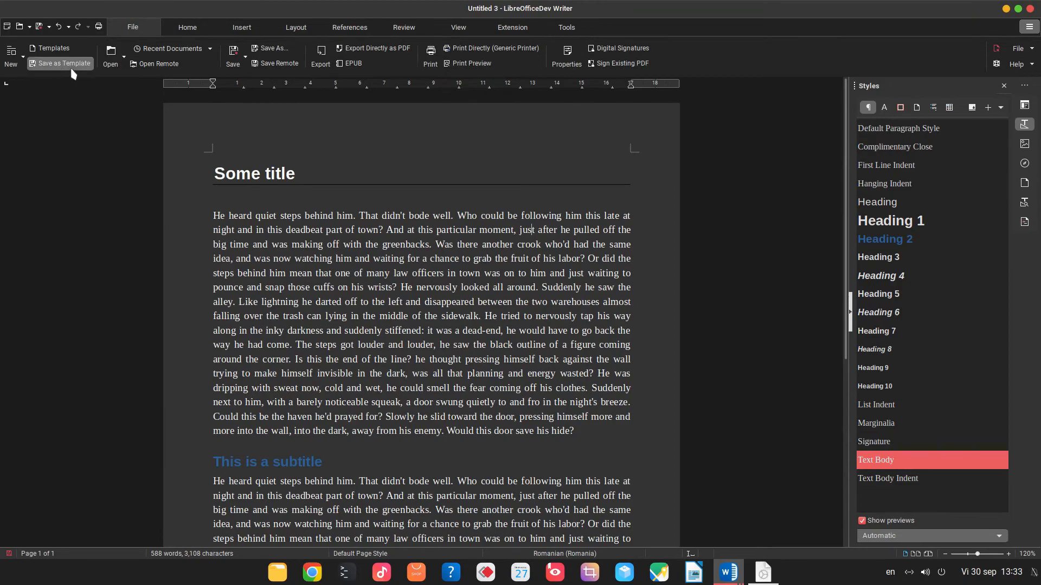
{"action": "mouse_move", "coordinate": [265, 170]}
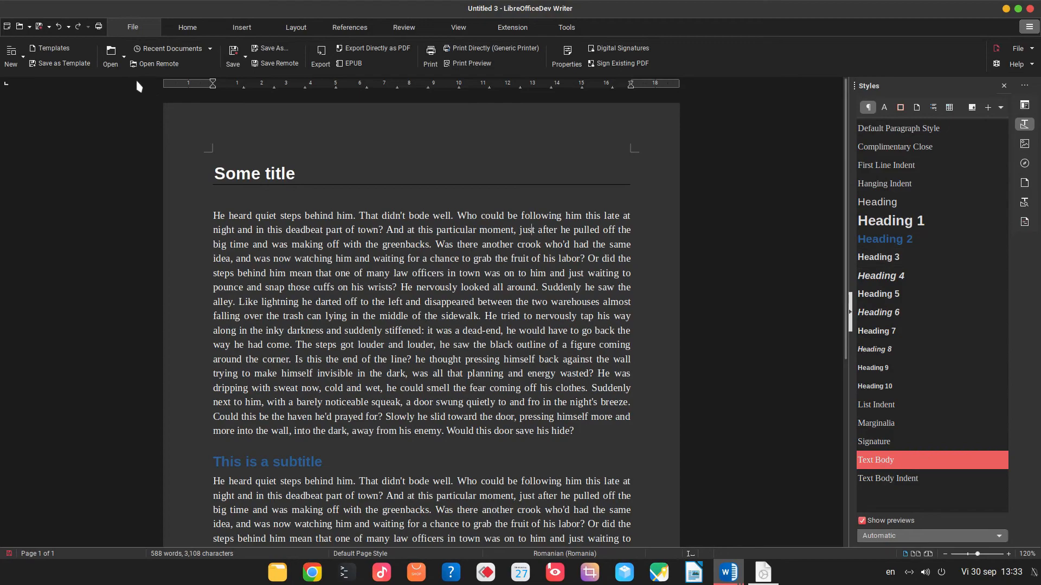
{"action": "mouse_move", "coordinate": [52, 48]}
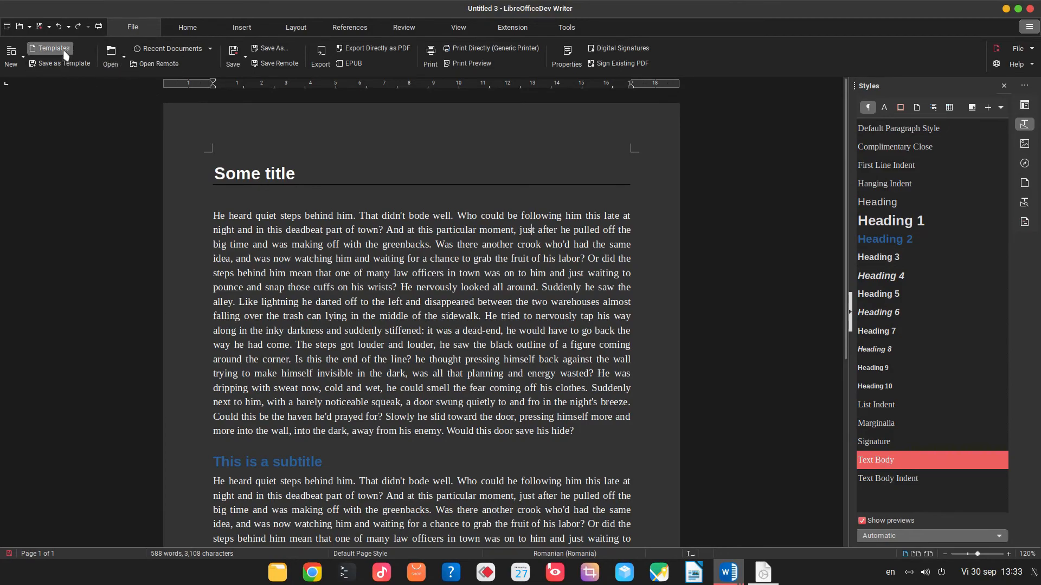